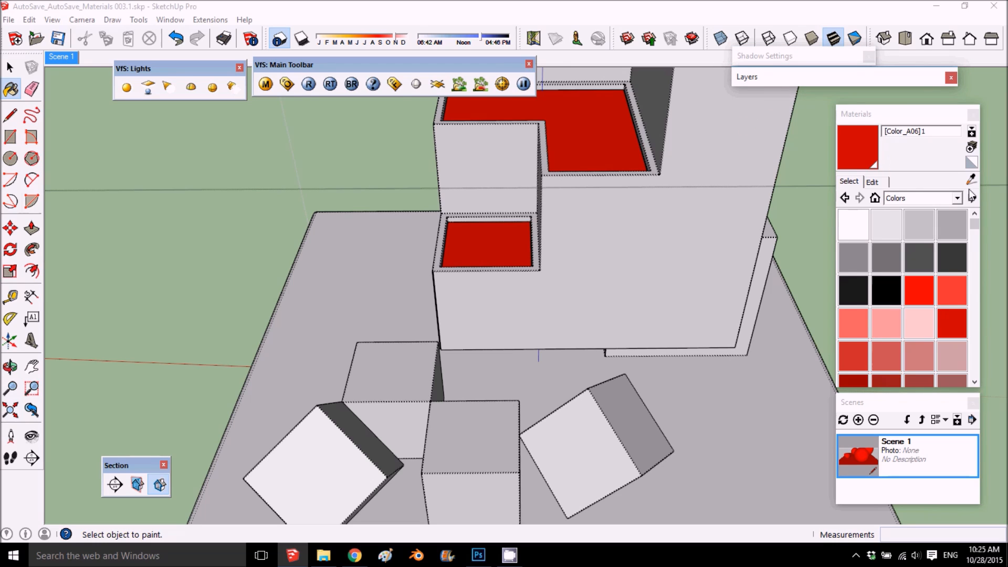
mouse_move(973, 187)
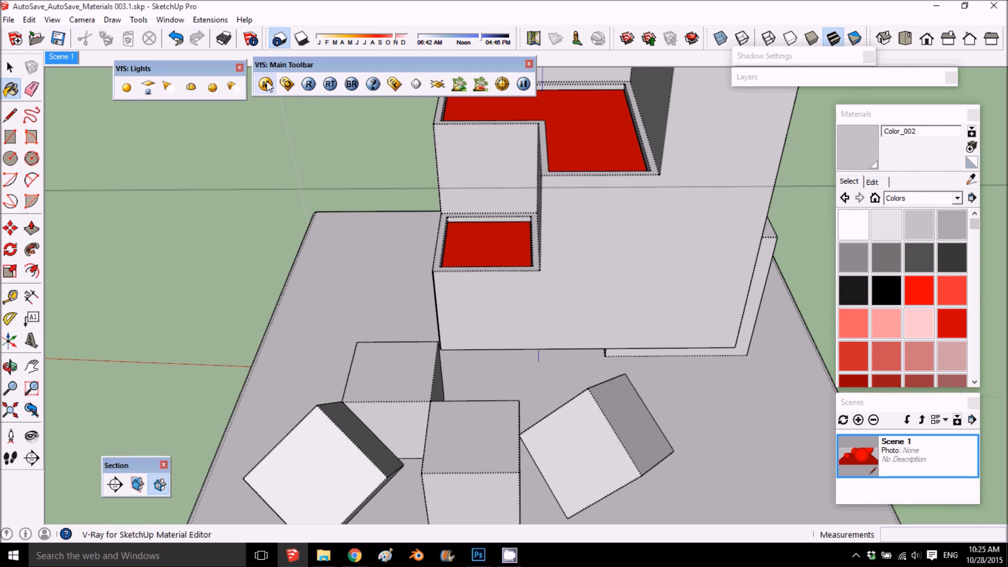
Step: Open the V-Ray Material Editor and render the Color_002 sample sphere preview
left_click(264, 83)
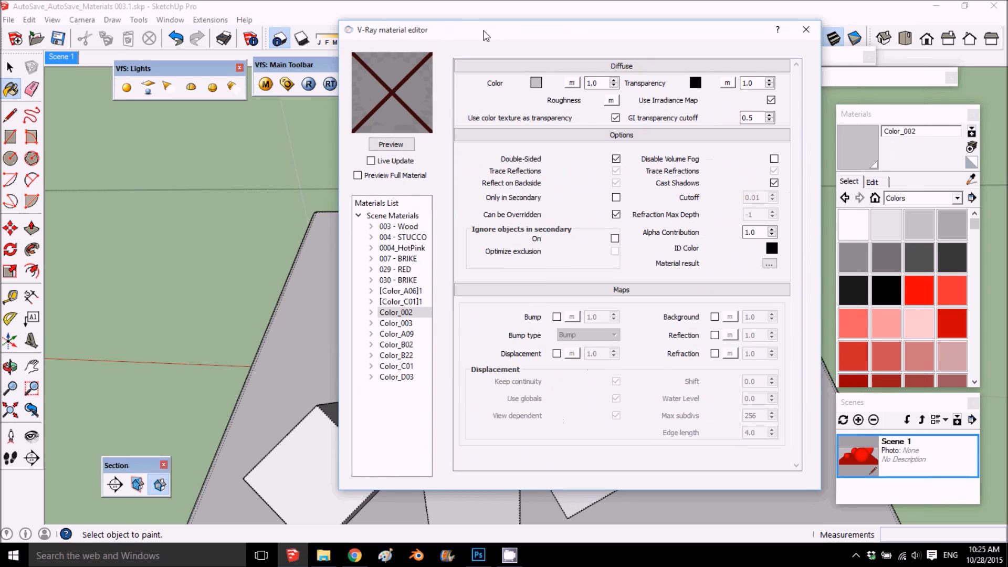
left_click(805, 30)
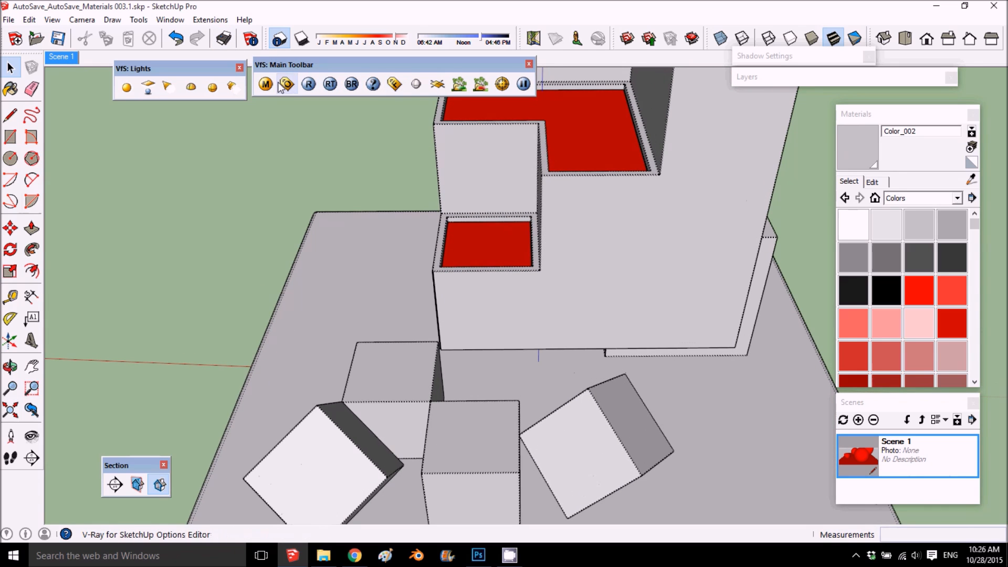
left_click(286, 83)
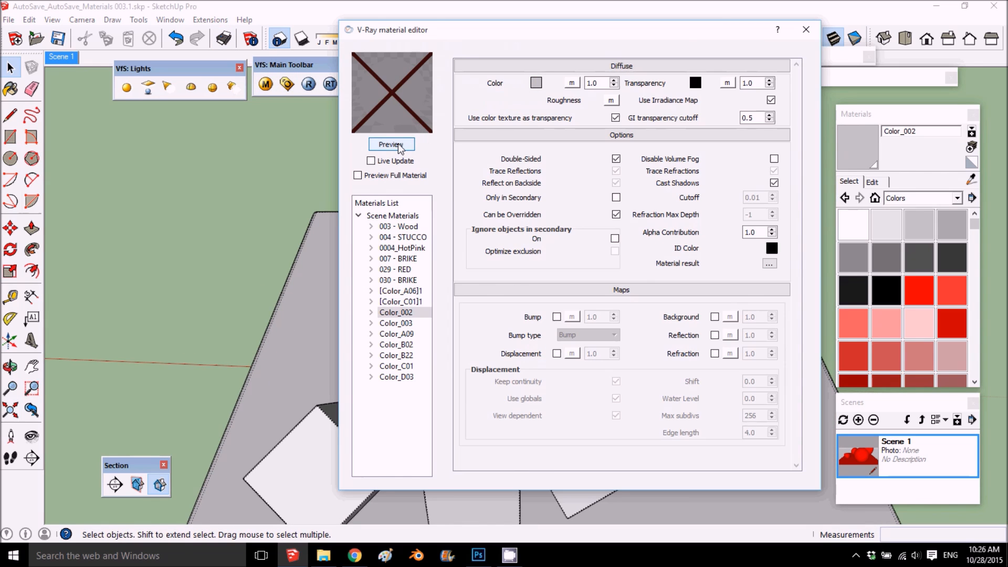
left_click(391, 143)
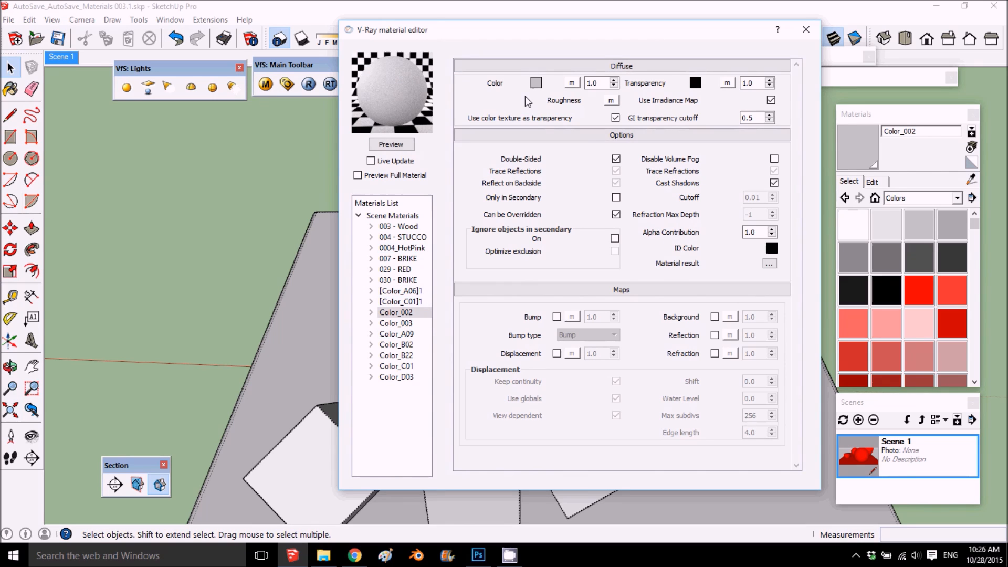
Step: Make the material's map a TexBlend texture and open the Texture A editor
left_click(570, 82)
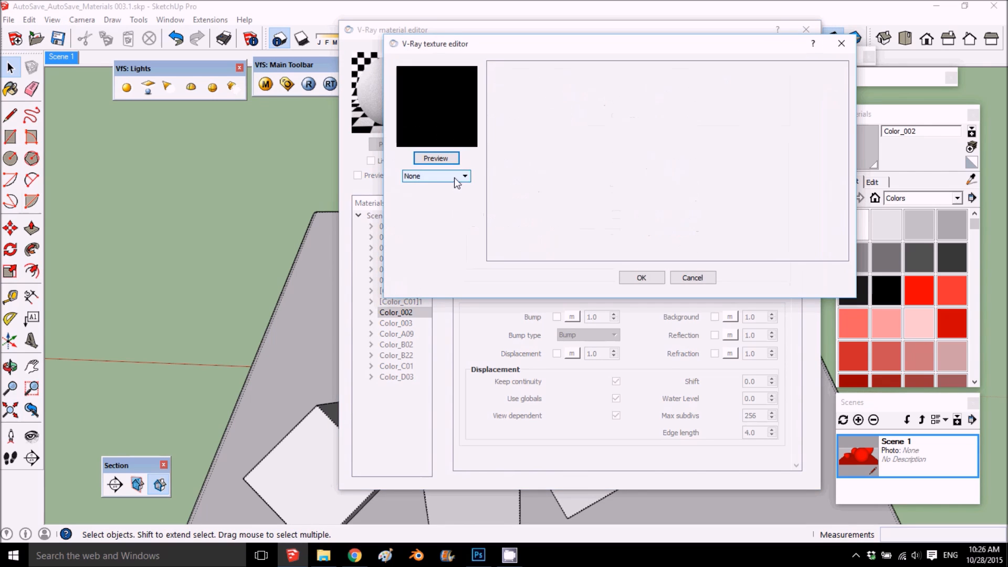
left_click(464, 176)
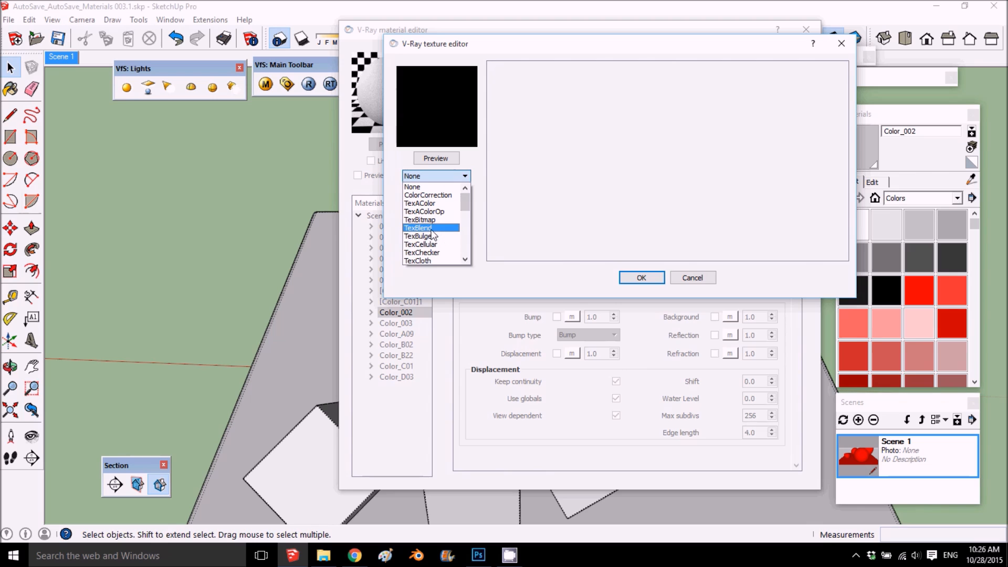
left_click(418, 227)
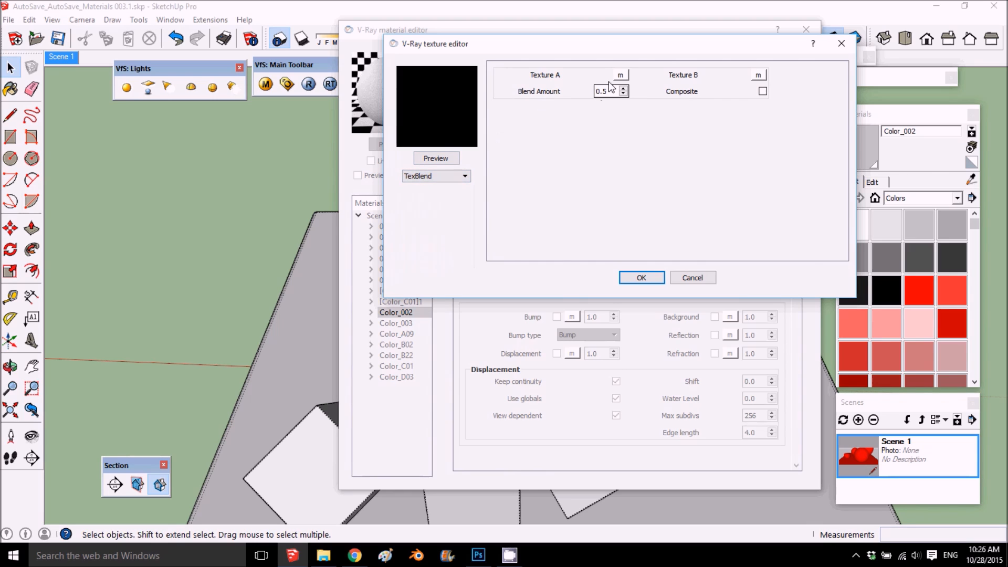
left_click(436, 176)
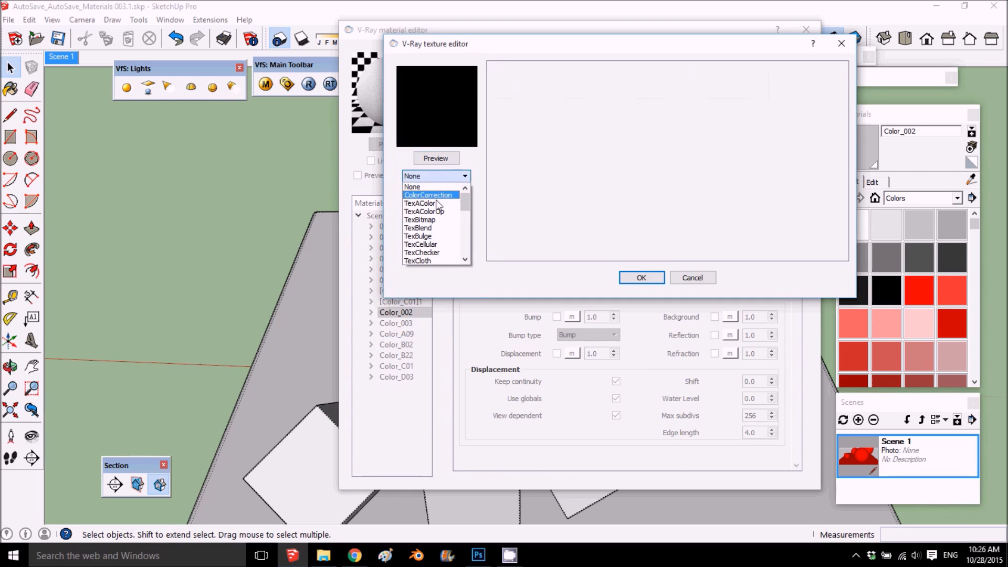
left_click(419, 204)
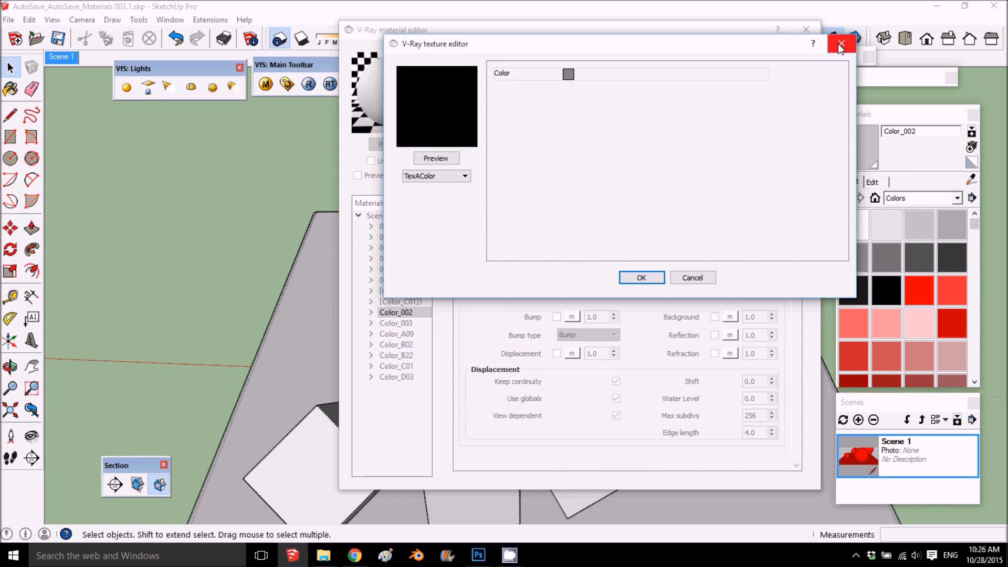
left_click(436, 175)
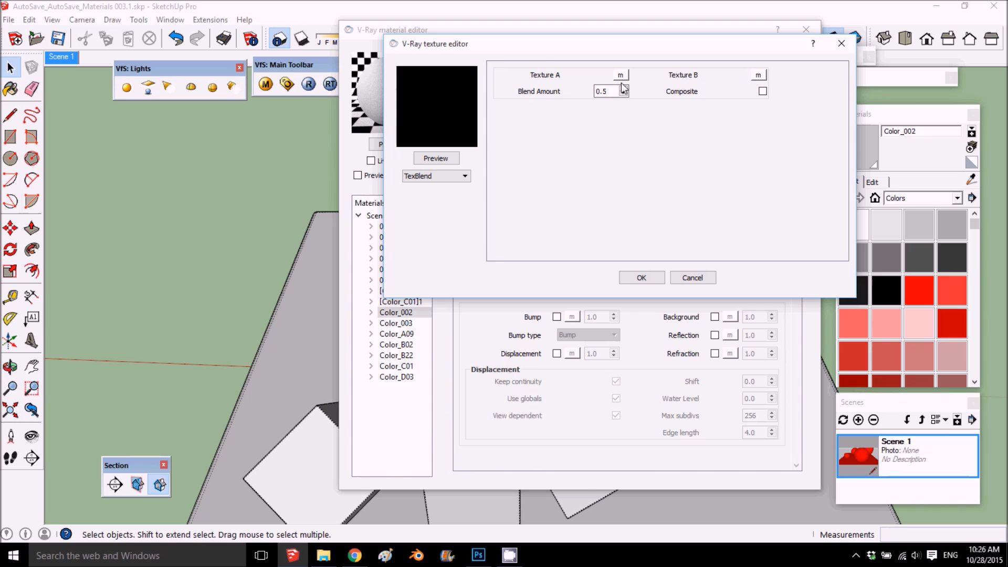
left_click(464, 175)
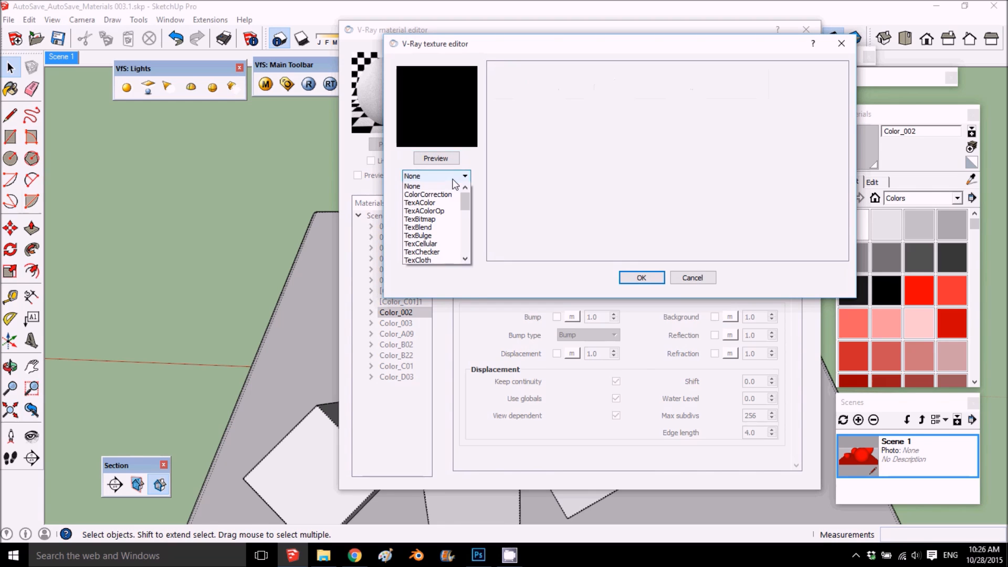
Step: Make Texture A a solid blue TexAColor
left_click(419, 202)
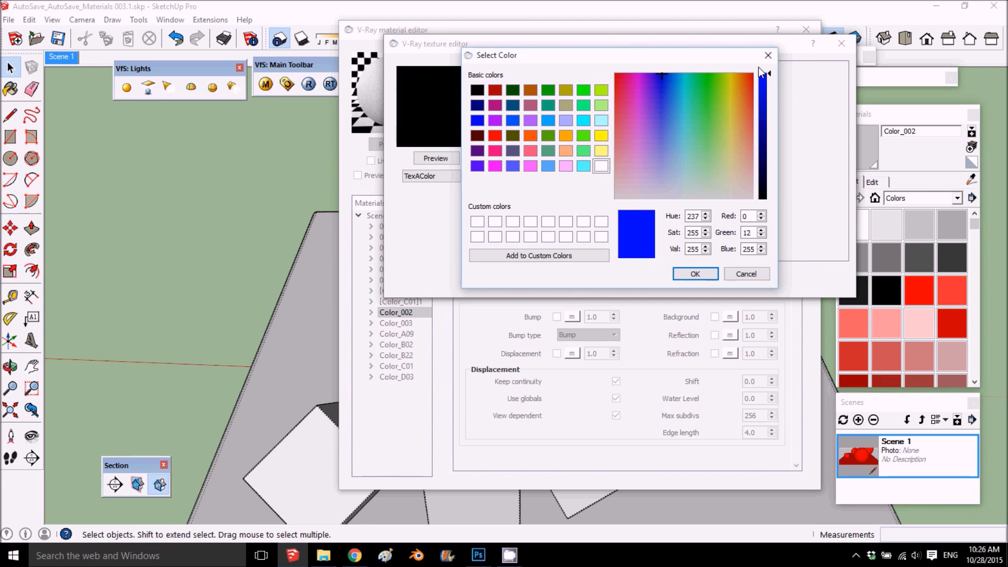
left_click(695, 273)
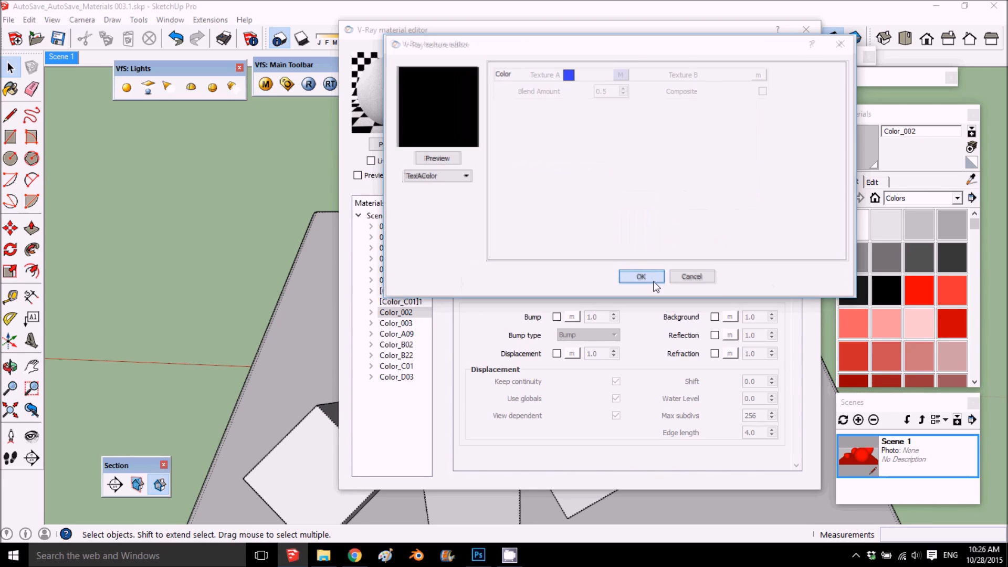
left_click(436, 175)
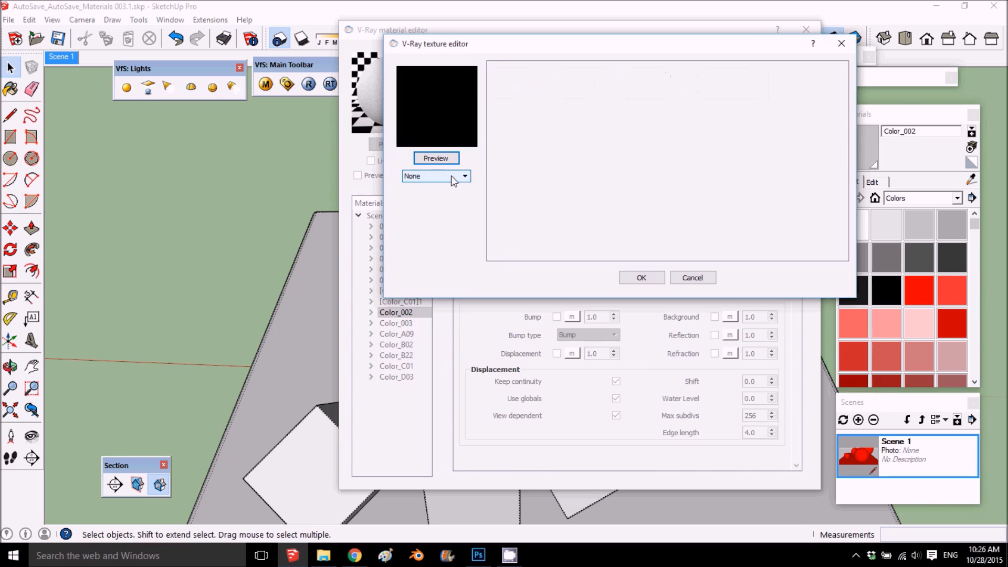
Step: Make Texture B a solid bright yellow TexAColor
left_click(436, 175)
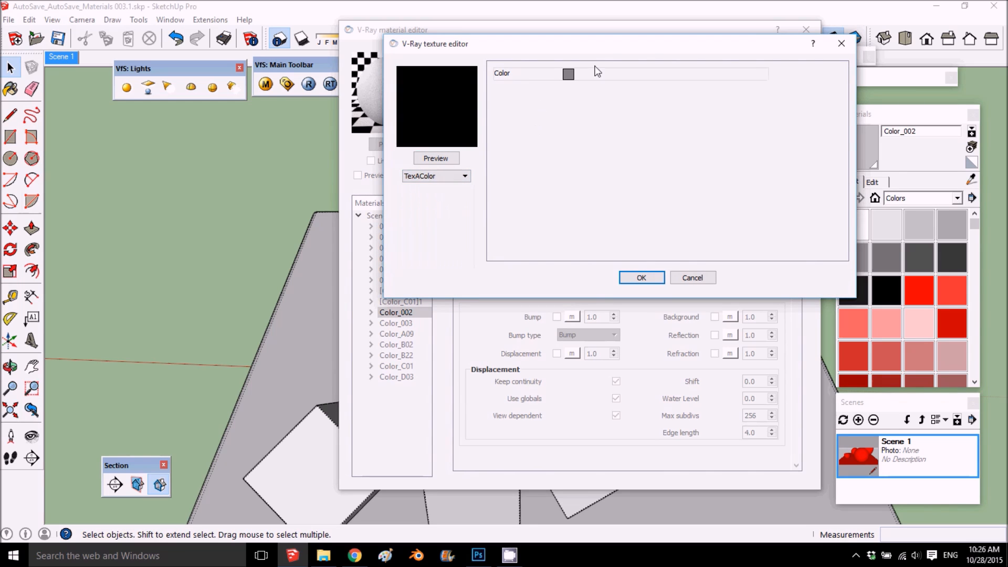
left_click(568, 73)
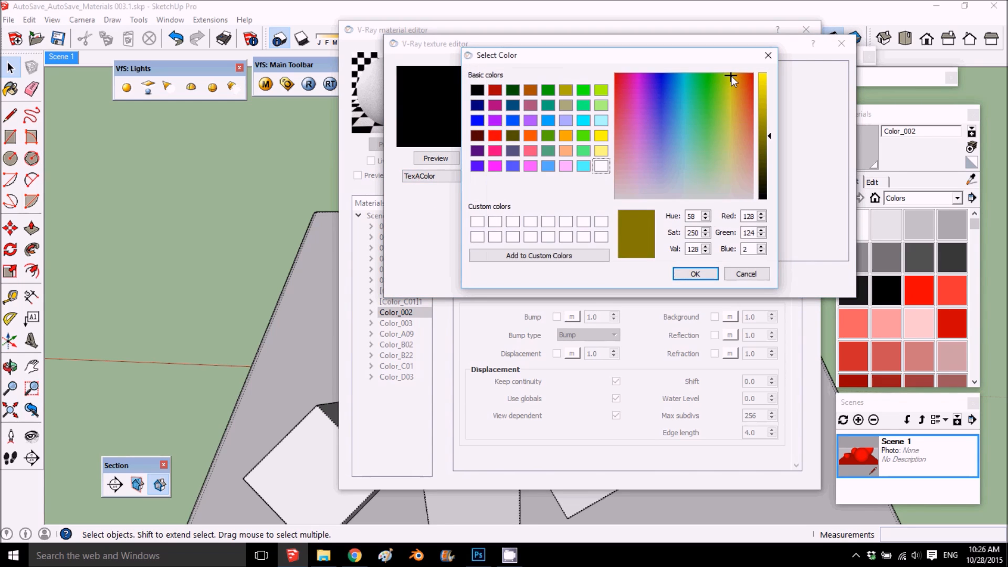
left_click(733, 75)
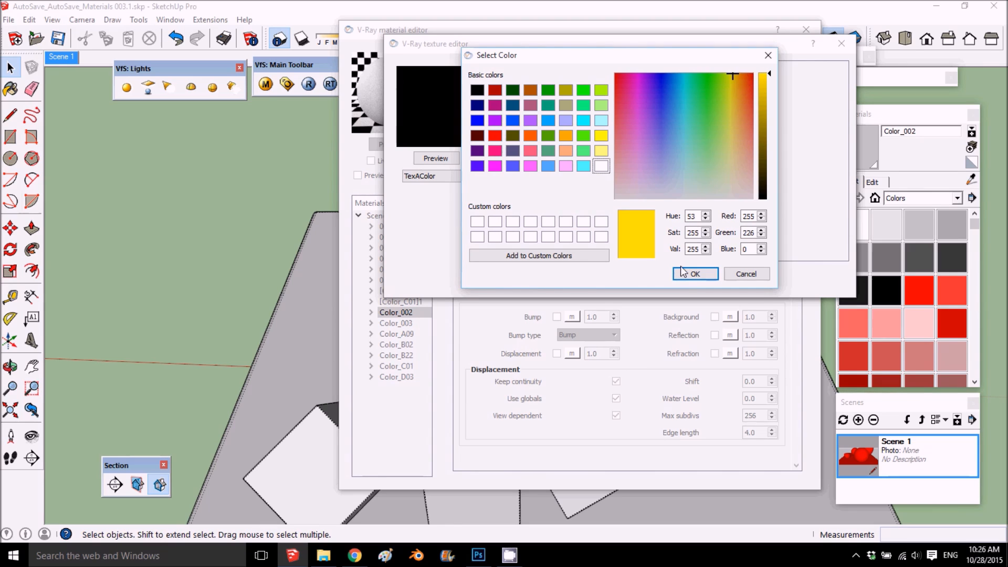
left_click(694, 273)
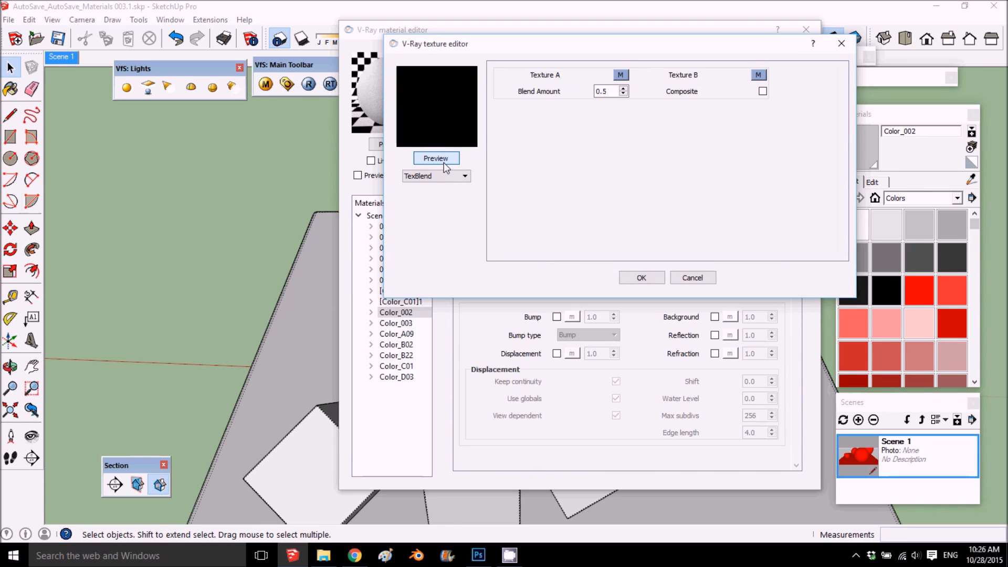
Step: Preview the blend while trying Blend Amount values 1, 0.1 and 0.5
left_click(436, 158)
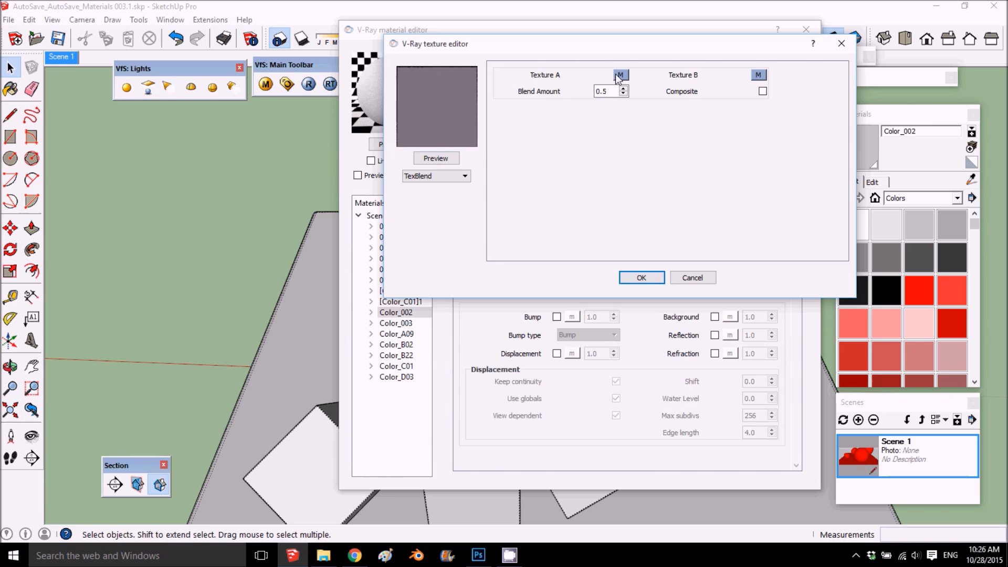
mouse_move(764, 82)
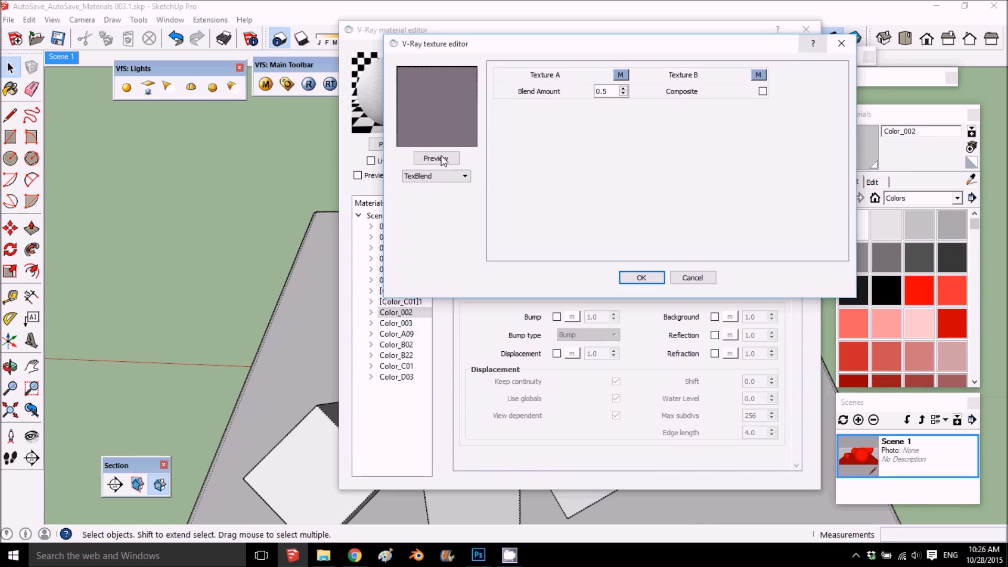
left_click(606, 91)
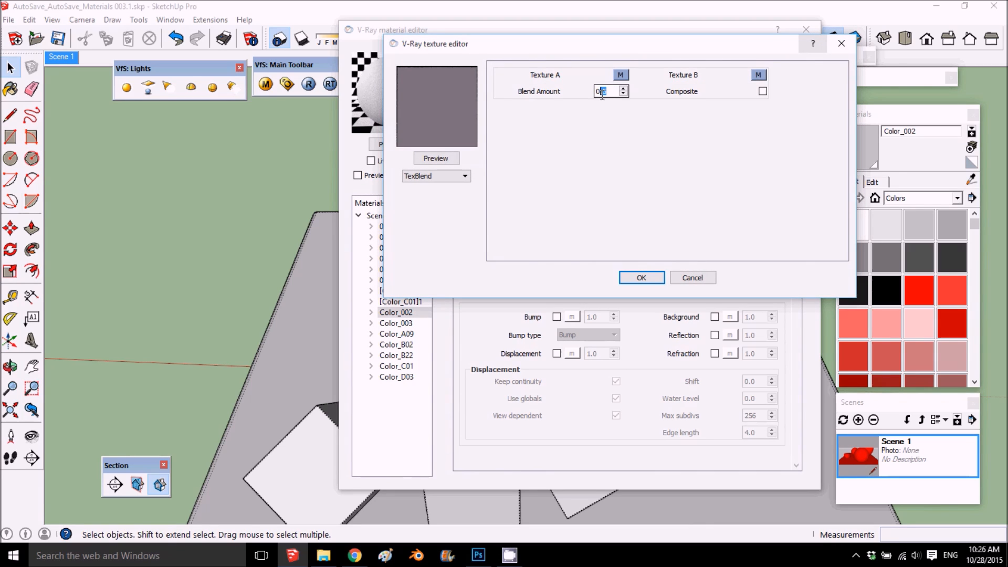
type("1")
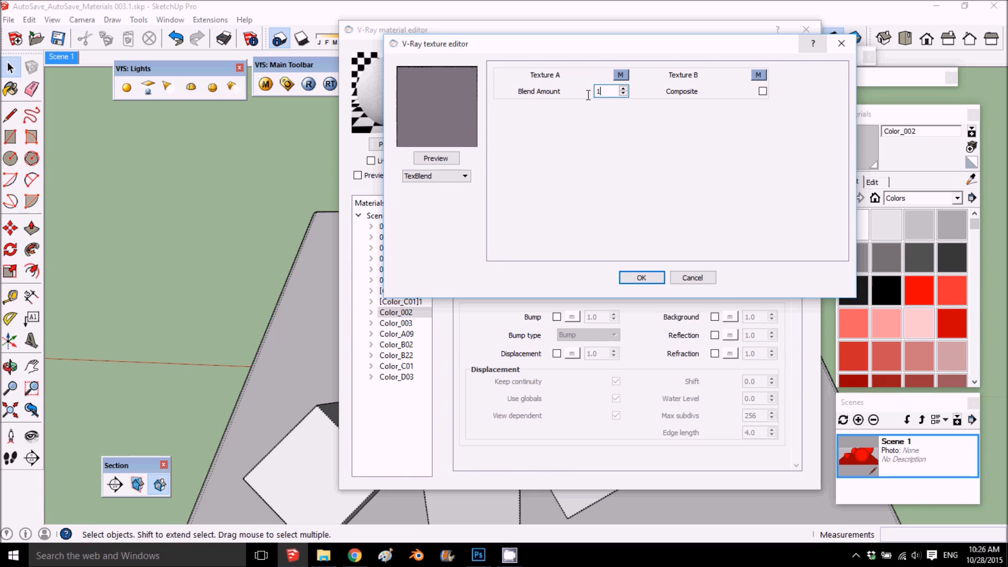
left_click(435, 158)
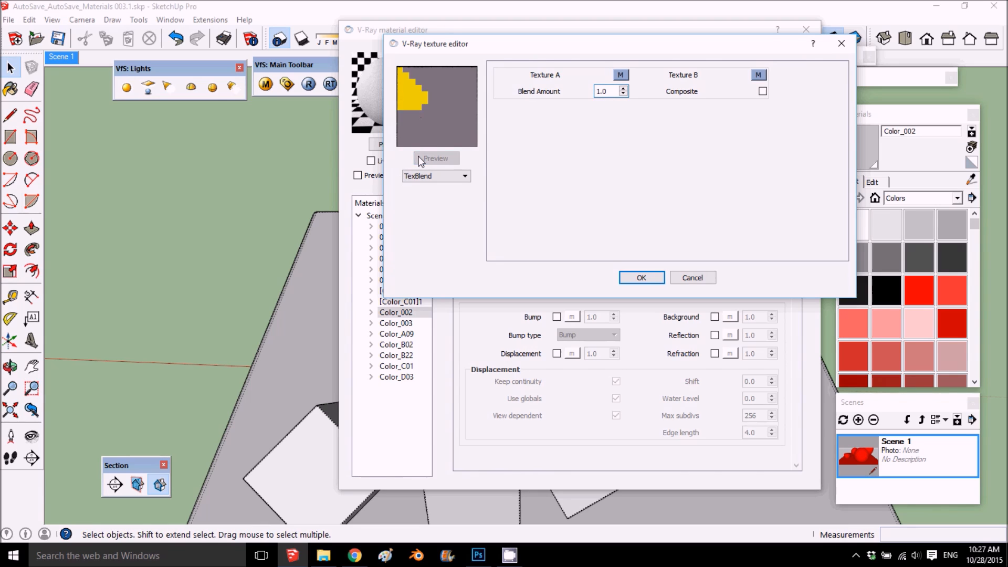
left_click(436, 158)
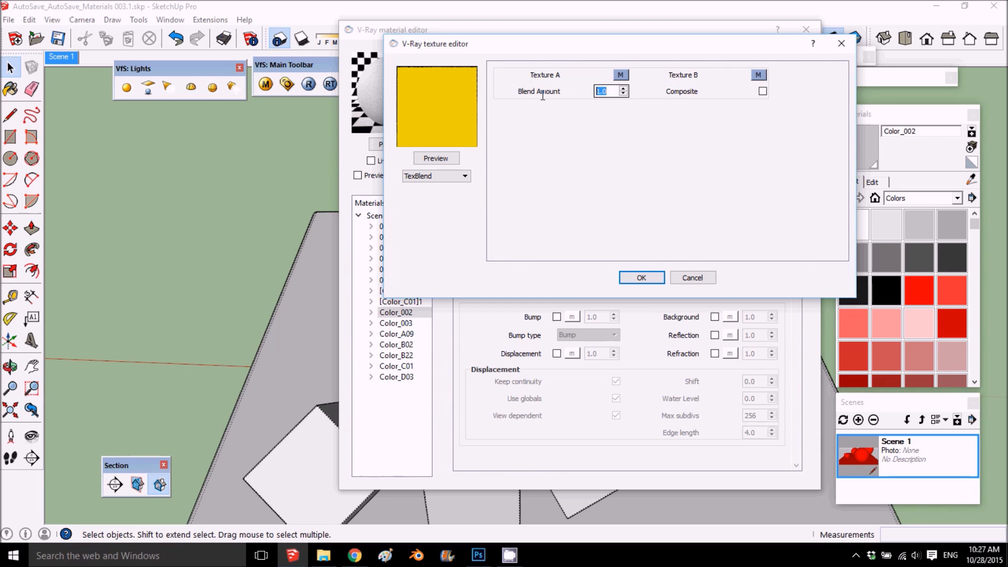
type(".1")
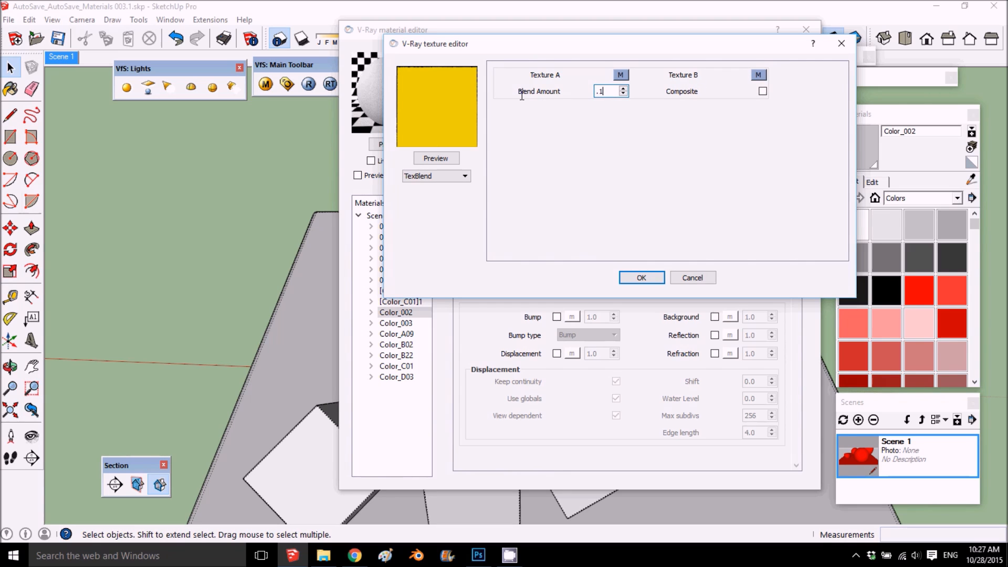
left_click(435, 158)
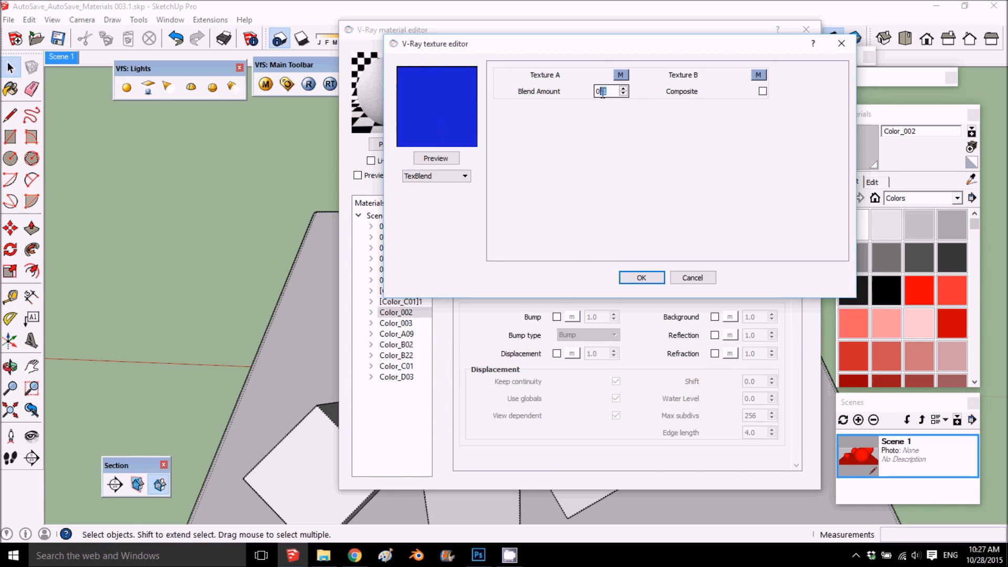
type("0.5")
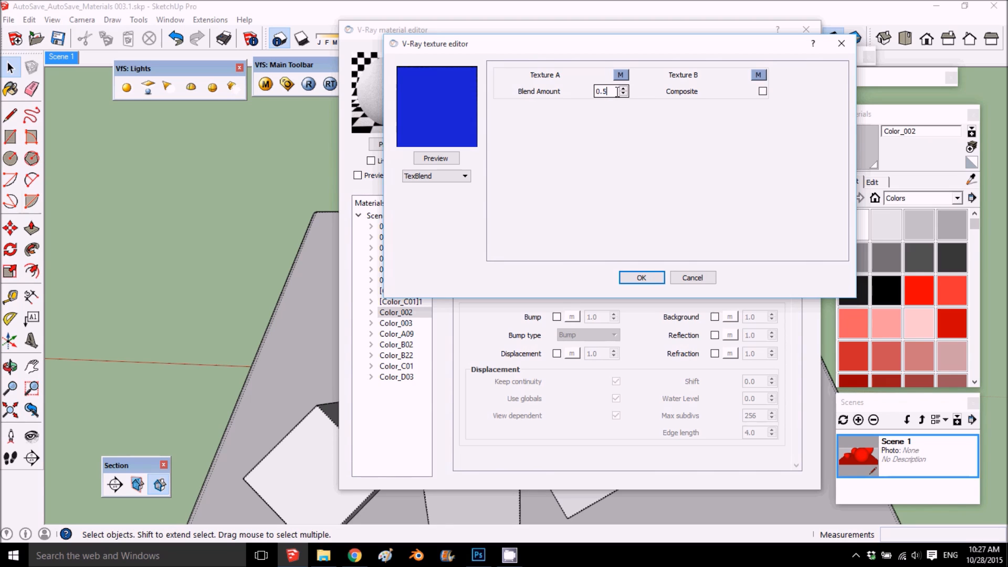
left_click(435, 158)
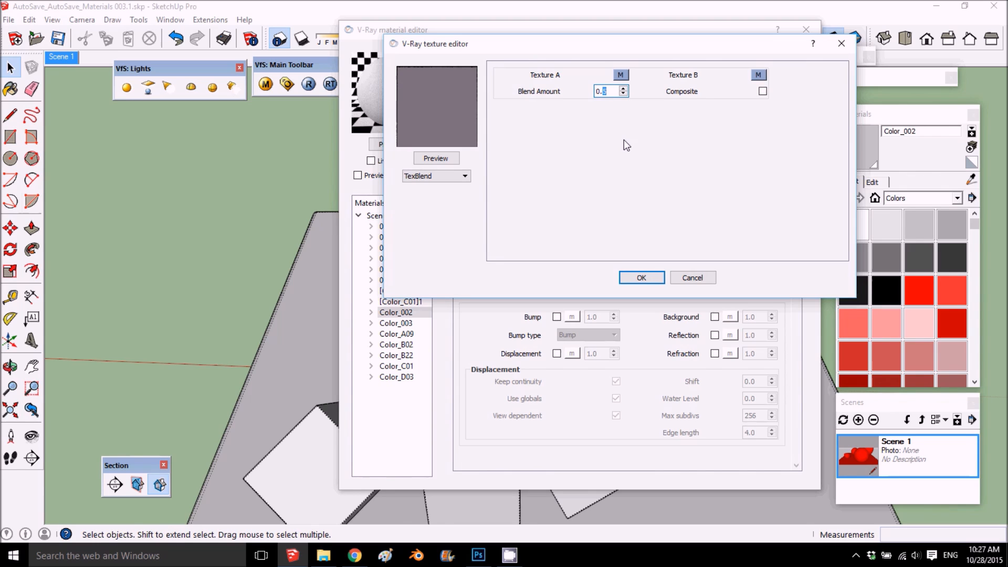
Step: Try 0.7, settle Blend Amount at 0.3, and open Texture A
type("0.7")
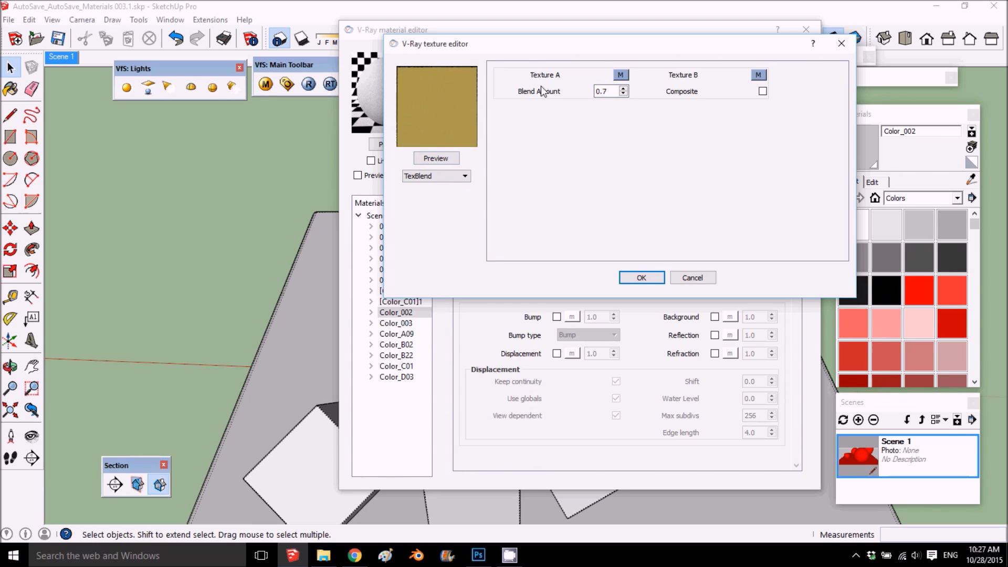
left_click(604, 91)
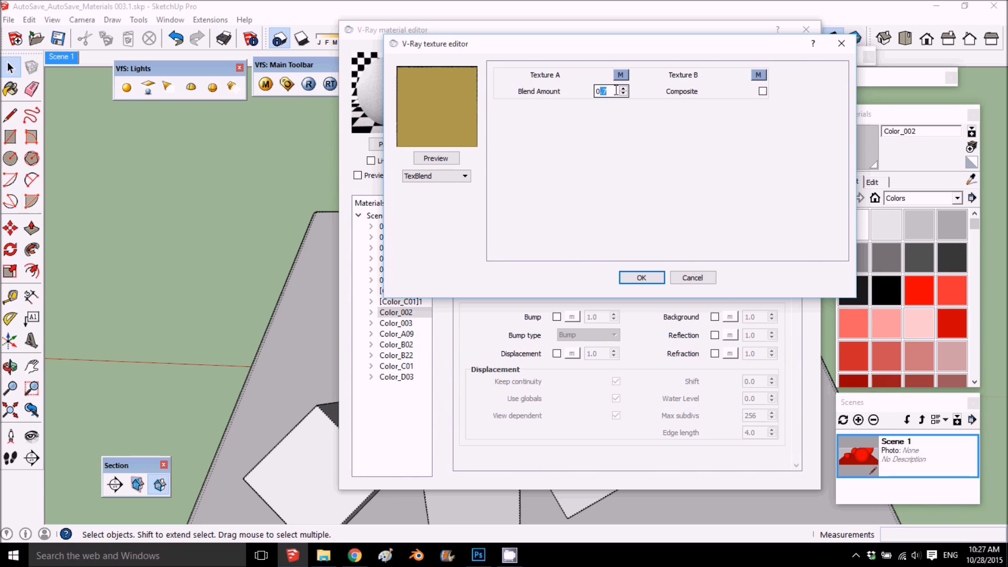
type("0.1")
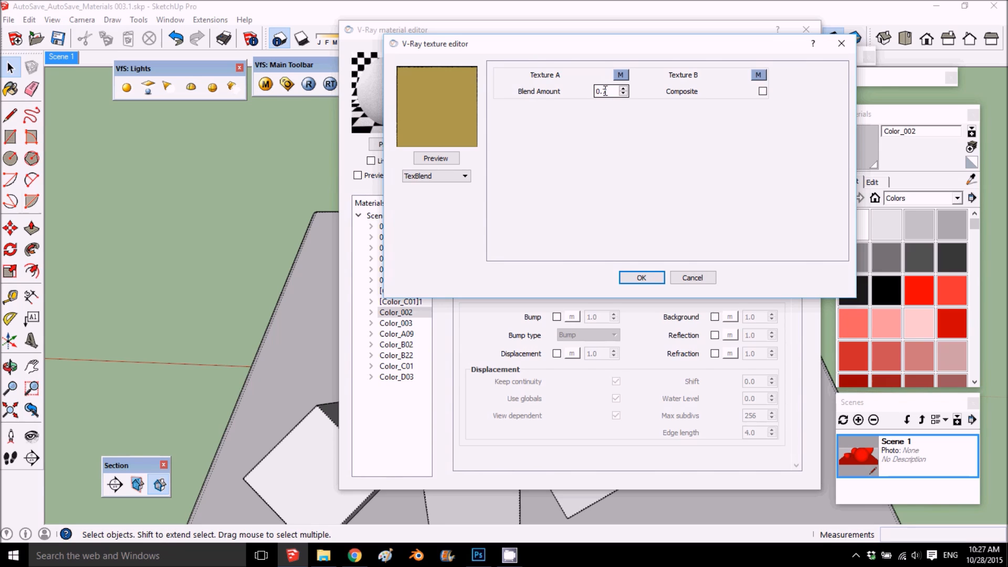
type("0.3")
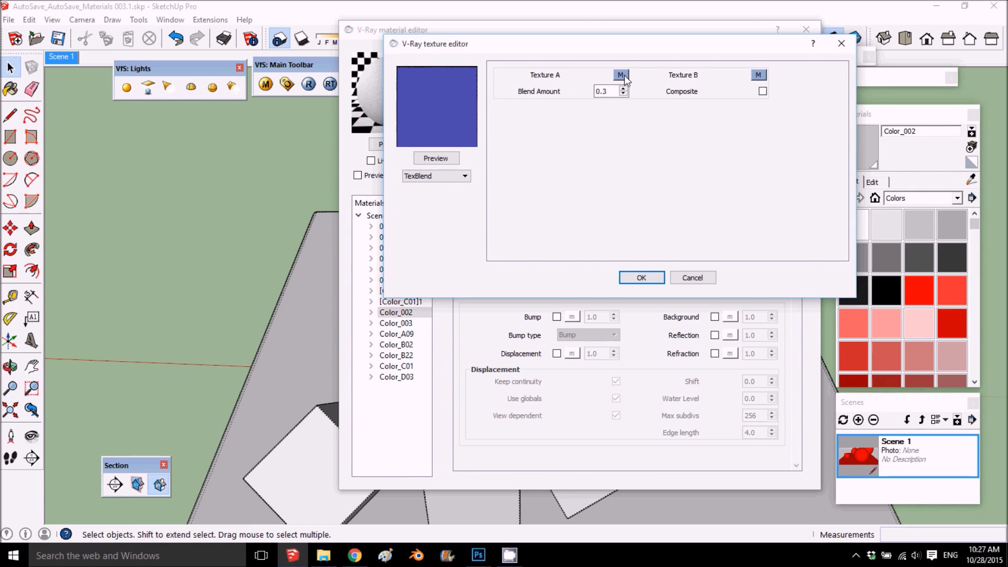
left_click(619, 75)
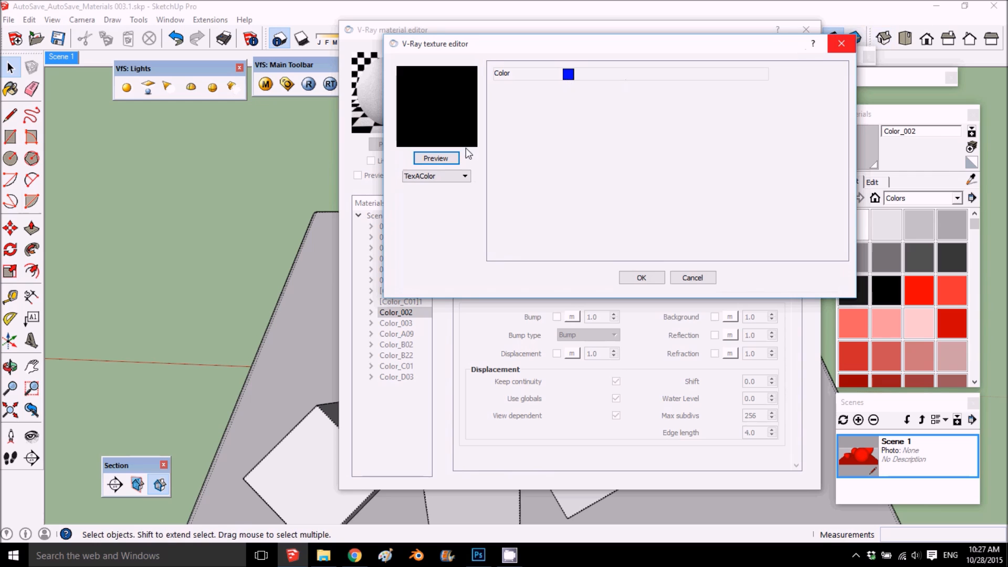
Step: Change Texture A to a TexBitmap loaded with the brick image 14.jpg
left_click(464, 176)
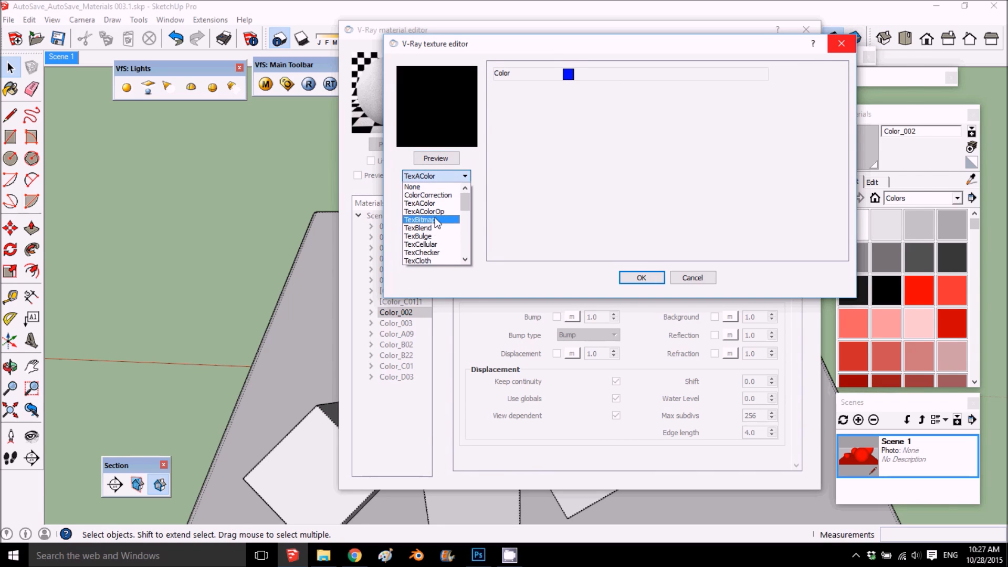
left_click(421, 219)
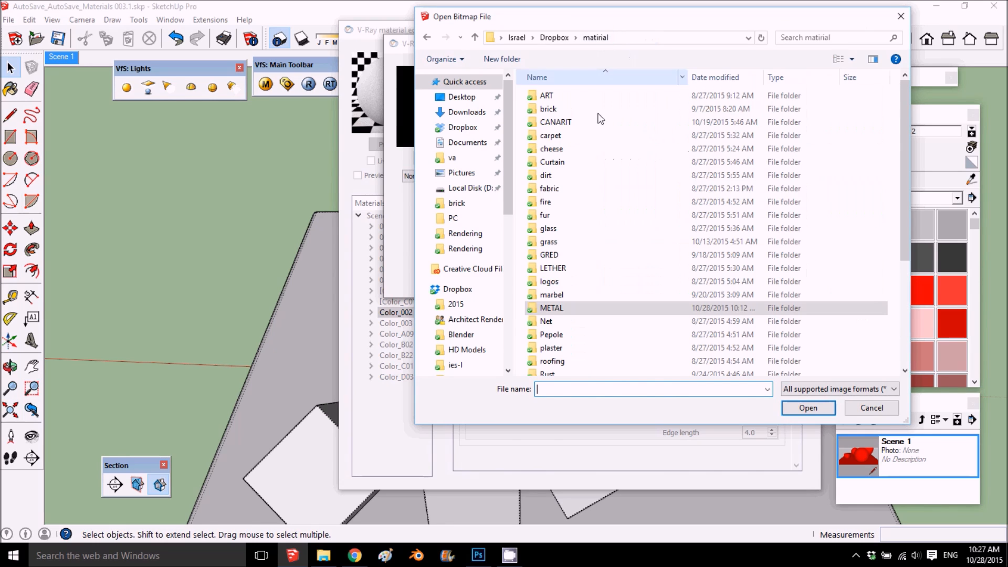
mouse_move(581, 270)
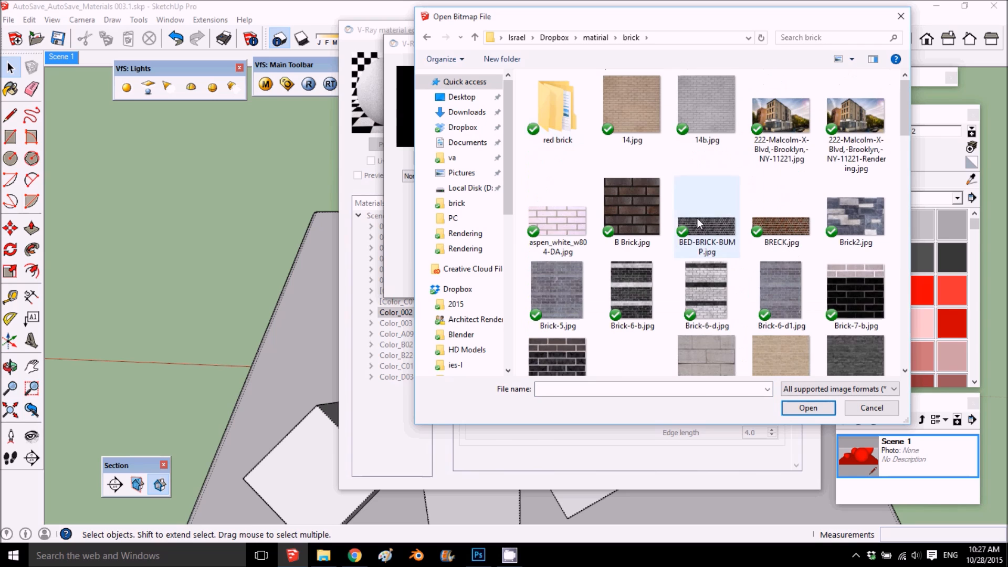
left_click(630, 106)
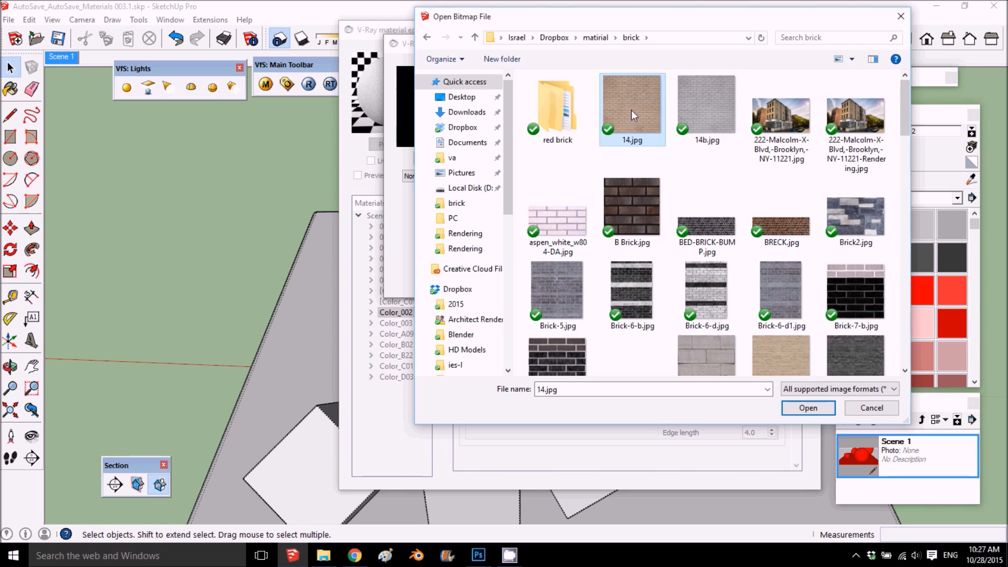
left_click(807, 408)
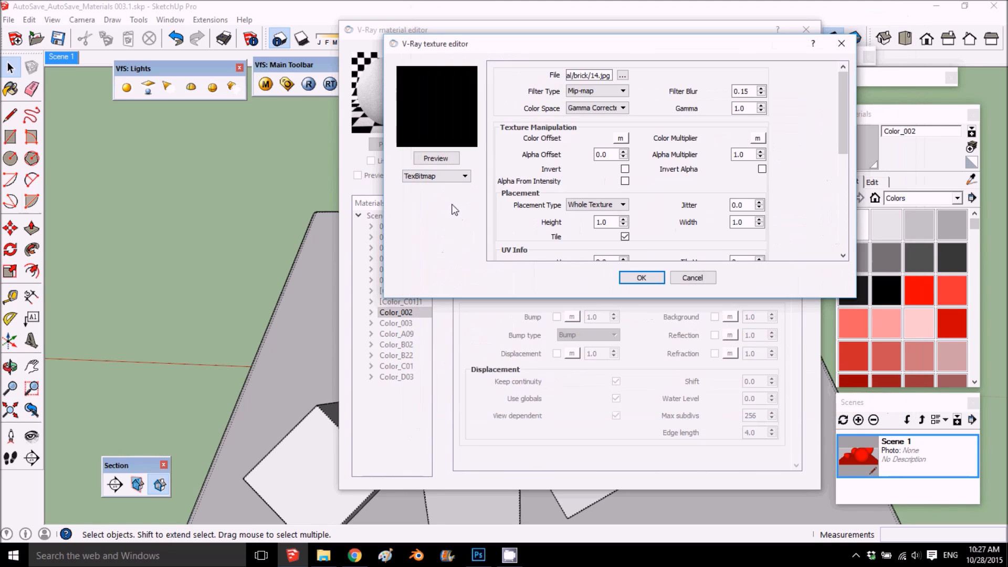
Step: Confirm the bitmap and give Texture B an orange colour
left_click(463, 176)
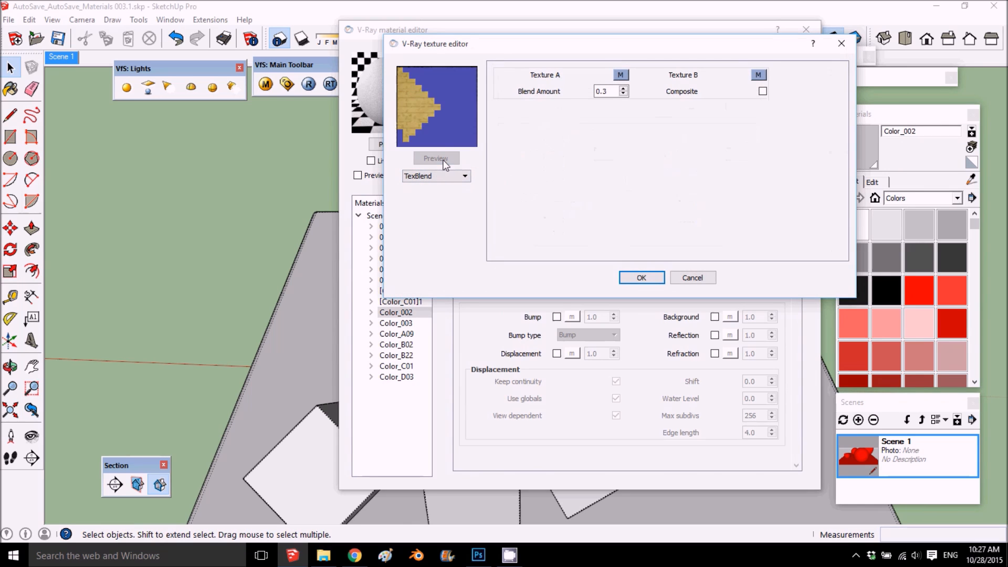
left_click(436, 175)
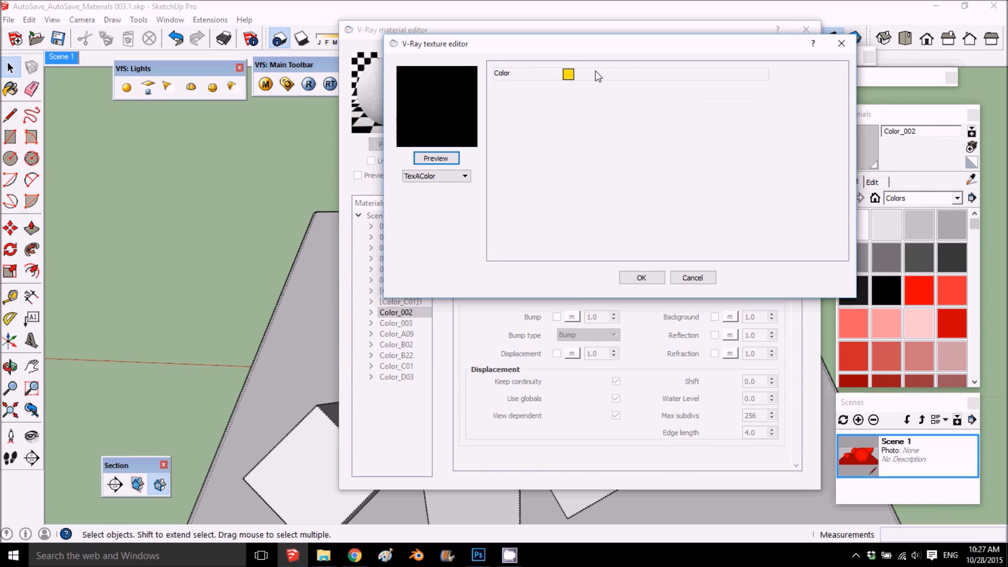
left_click(567, 74)
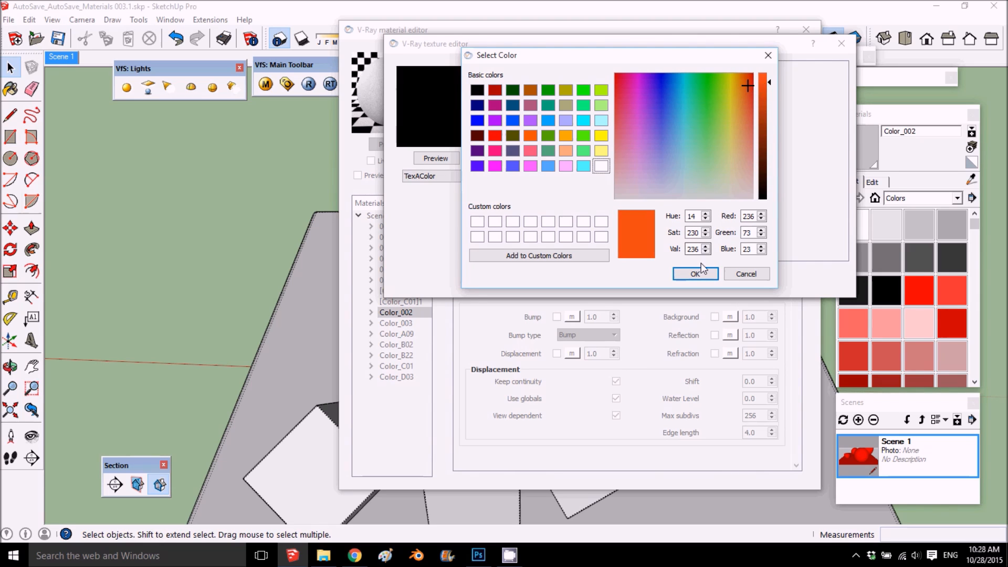
left_click(694, 273)
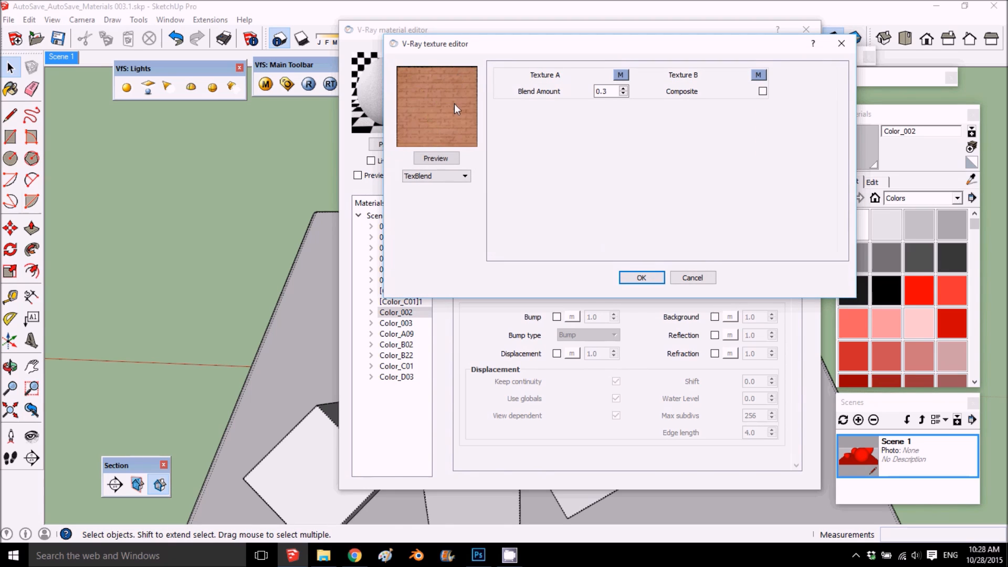
Step: Set Blend Amount to 0.1 and apply the blend to Color_002
left_click(604, 91)
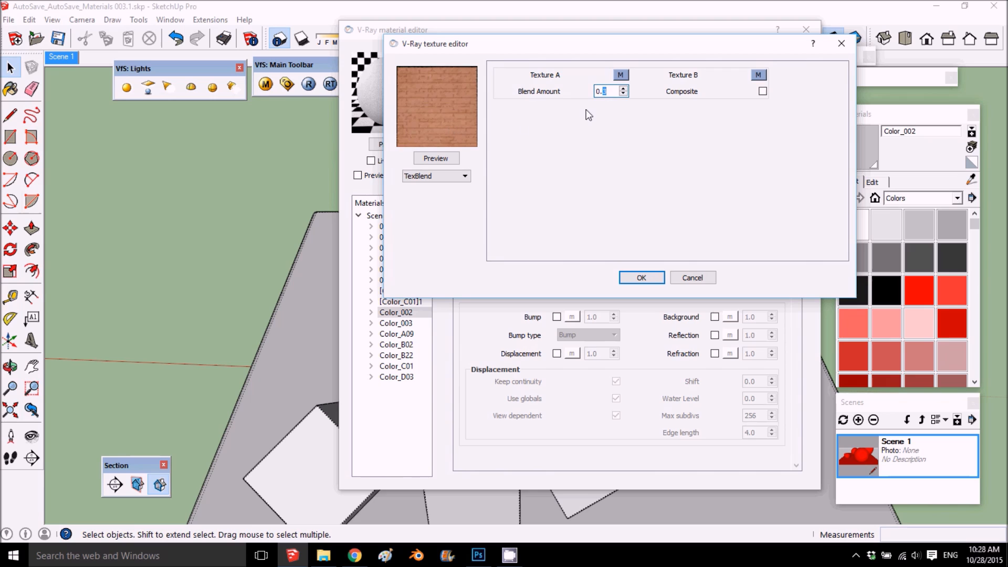
type("0.1")
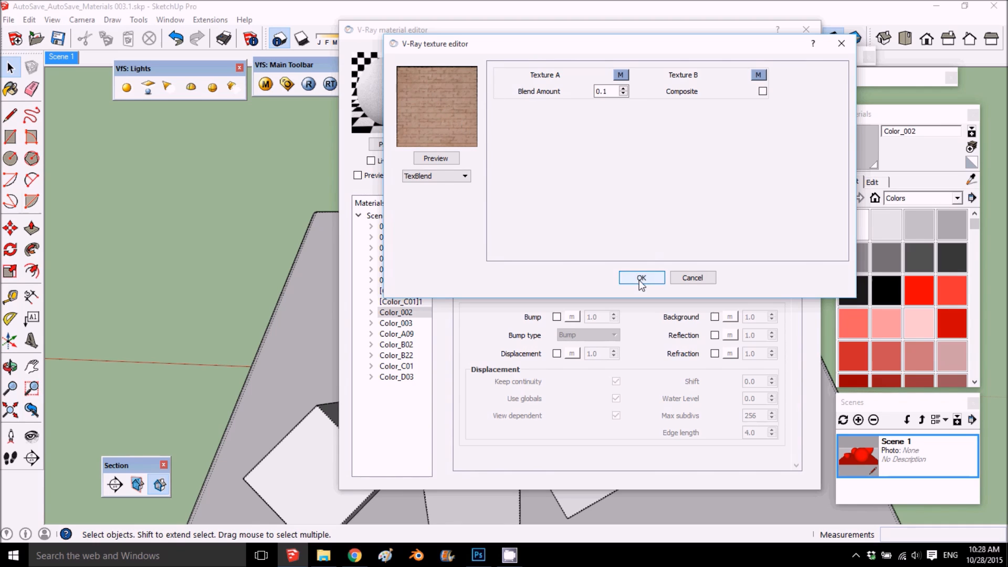
left_click(640, 277)
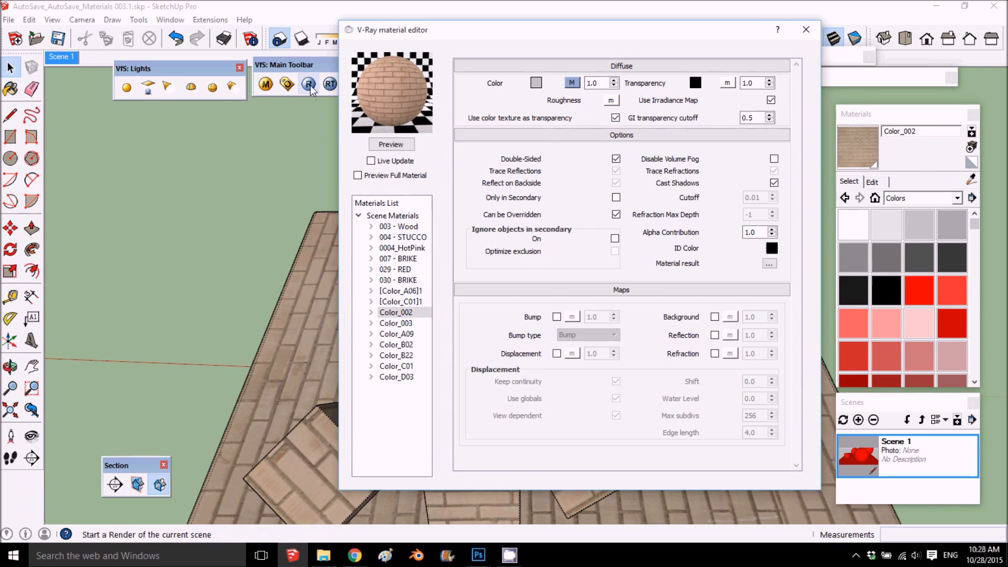
Step: Render the scene, dismiss the still-rendering warning, and close the frame buffer
left_click(308, 84)
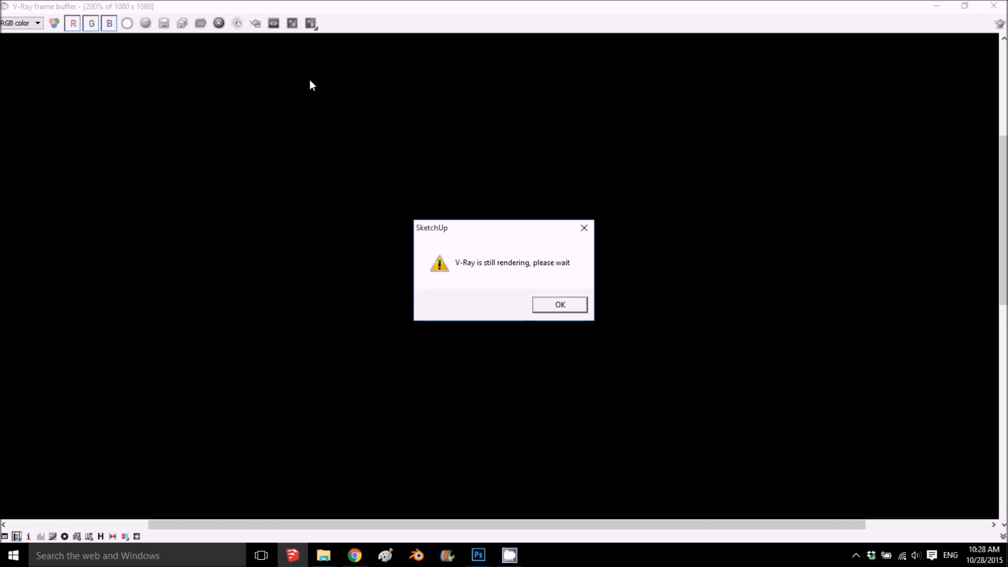
left_click(559, 303)
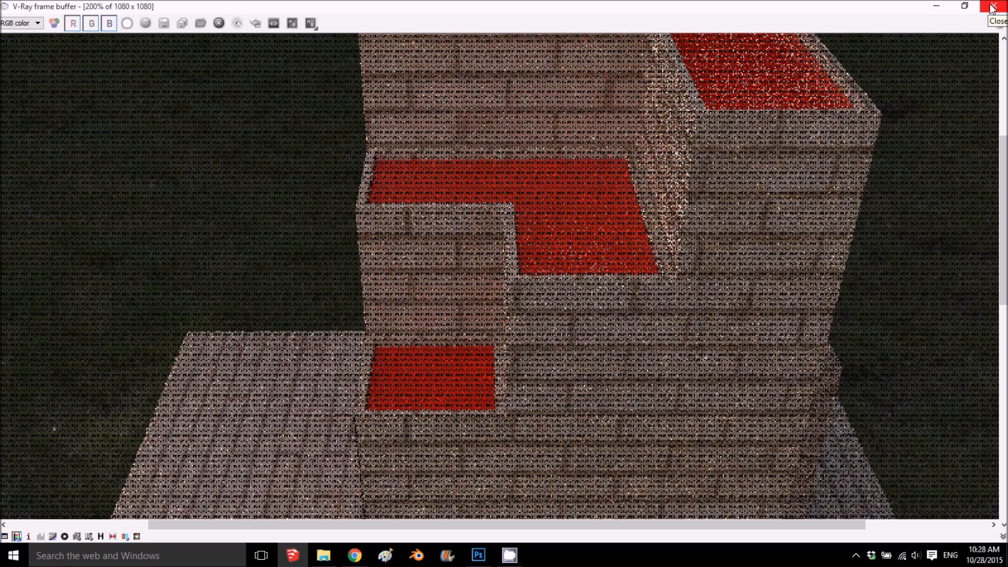
left_click(992, 6)
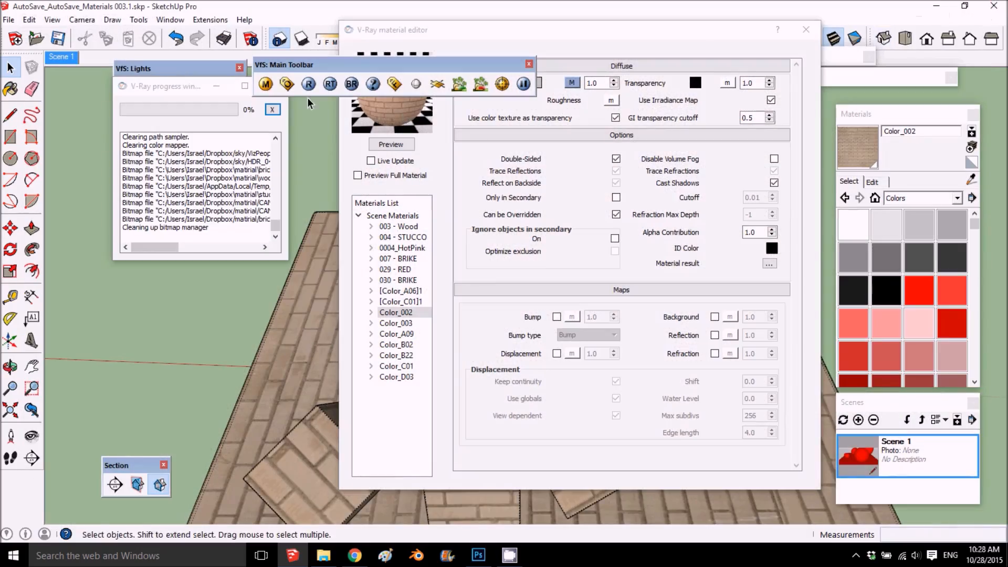
Step: Re-render the scene, view earlier renders, and reopen the diffuse texture map
left_click(308, 84)
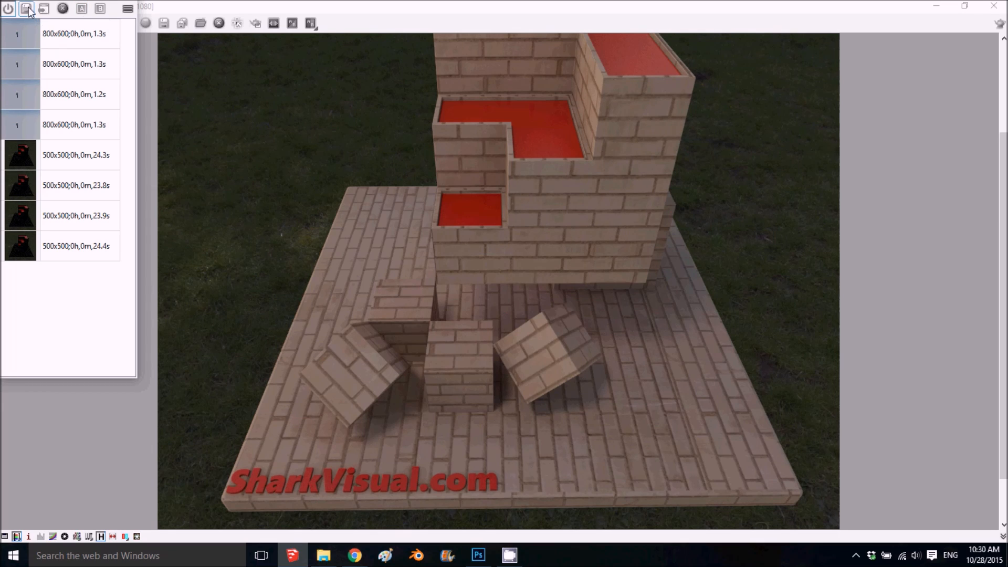
left_click(27, 9)
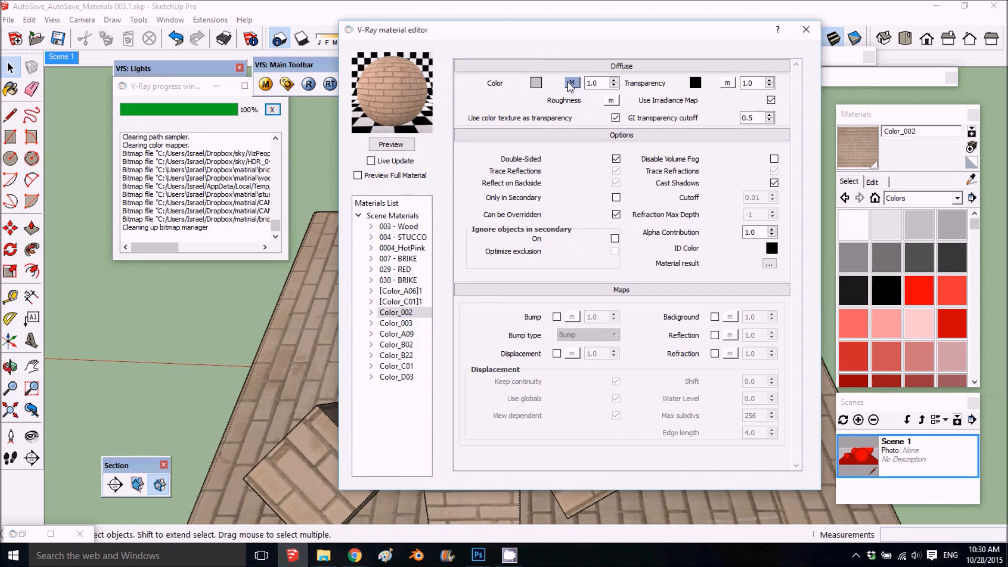
left_click(570, 83)
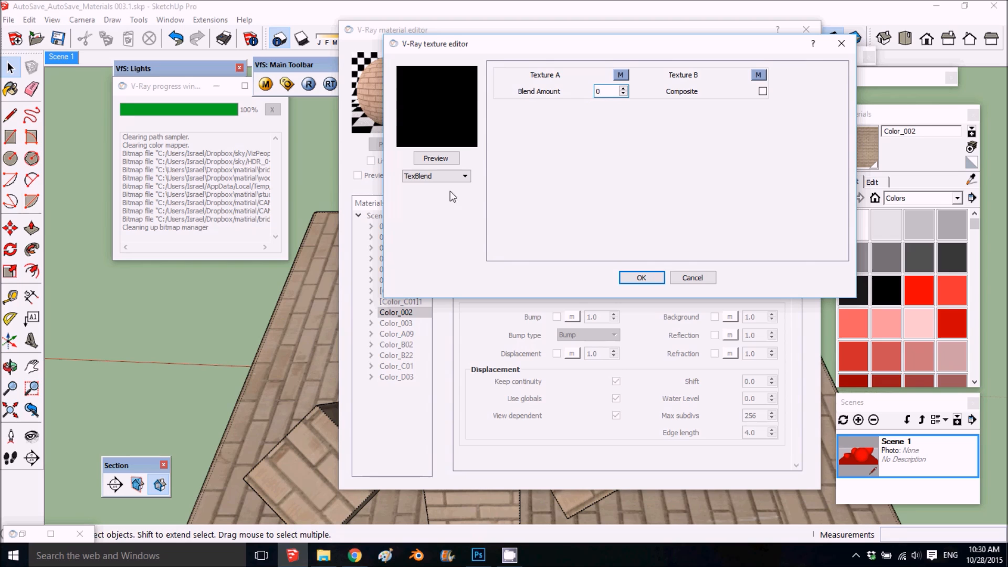
left_click(640, 278)
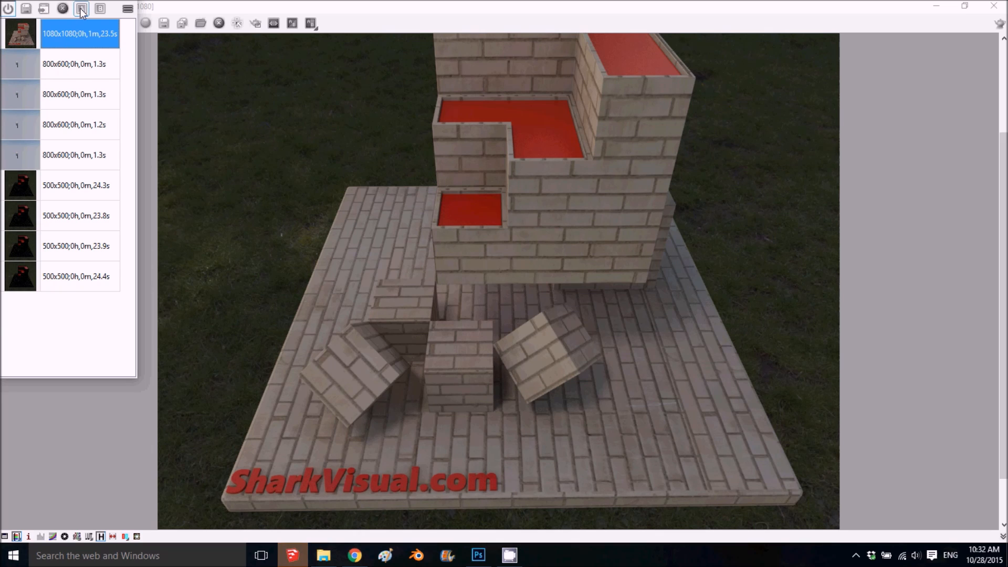
left_click(311, 23)
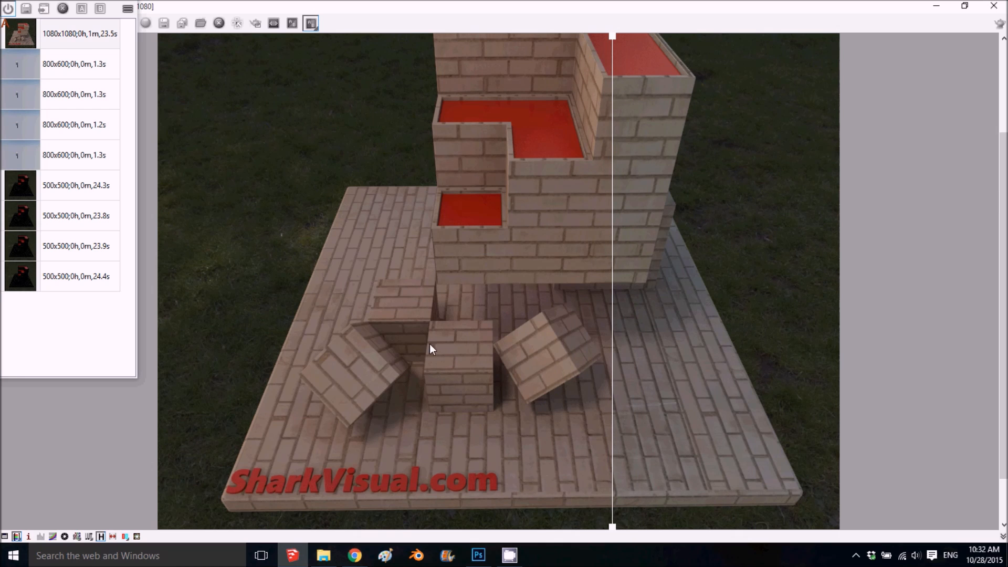
mouse_move(620, 165)
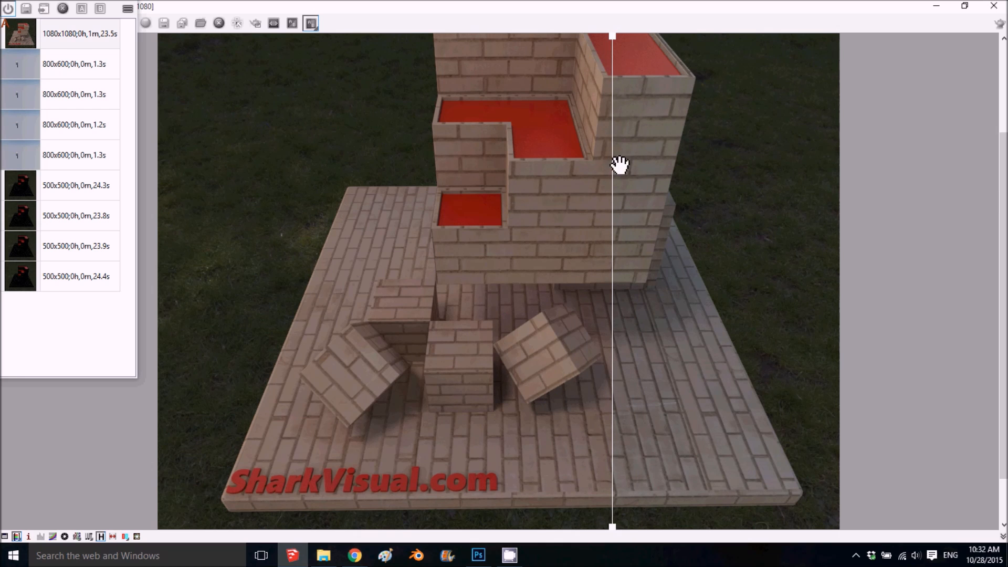
mouse_move(591, 31)
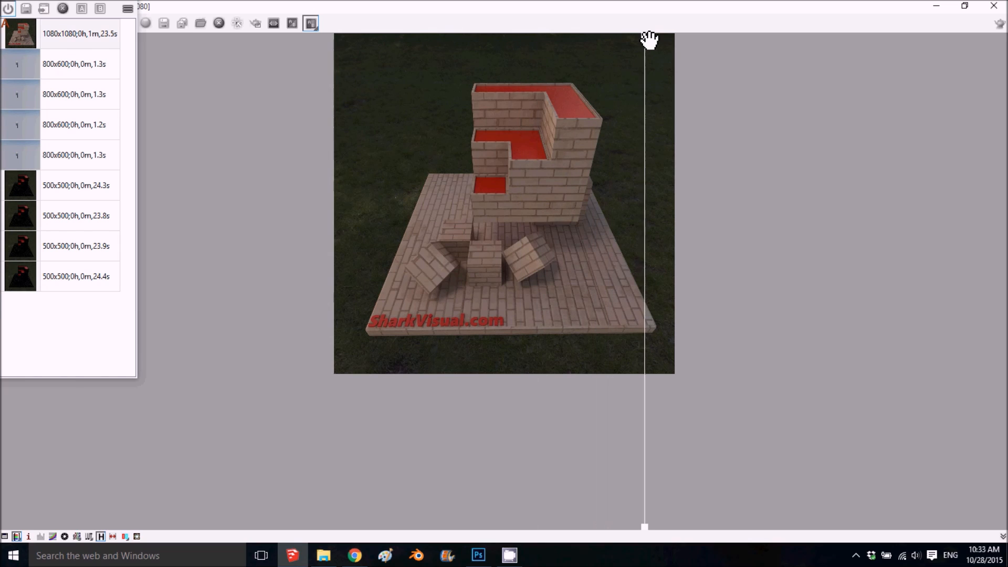
left_click_drag(644, 38, 532, 81)
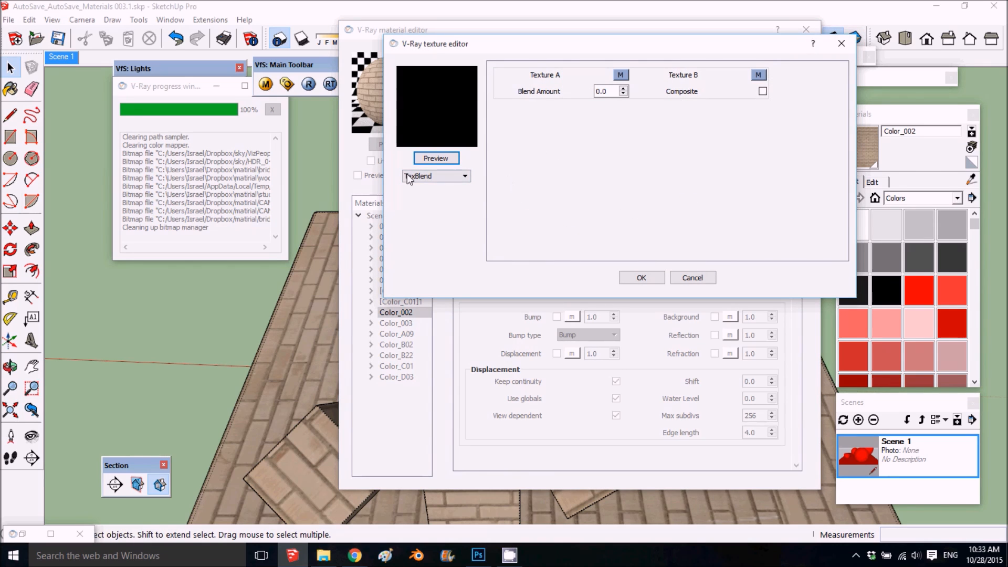
Step: Swap the diffuse texture for MetalFloorsBare0021_1_S.jpg from the METAL folder
left_click(463, 175)
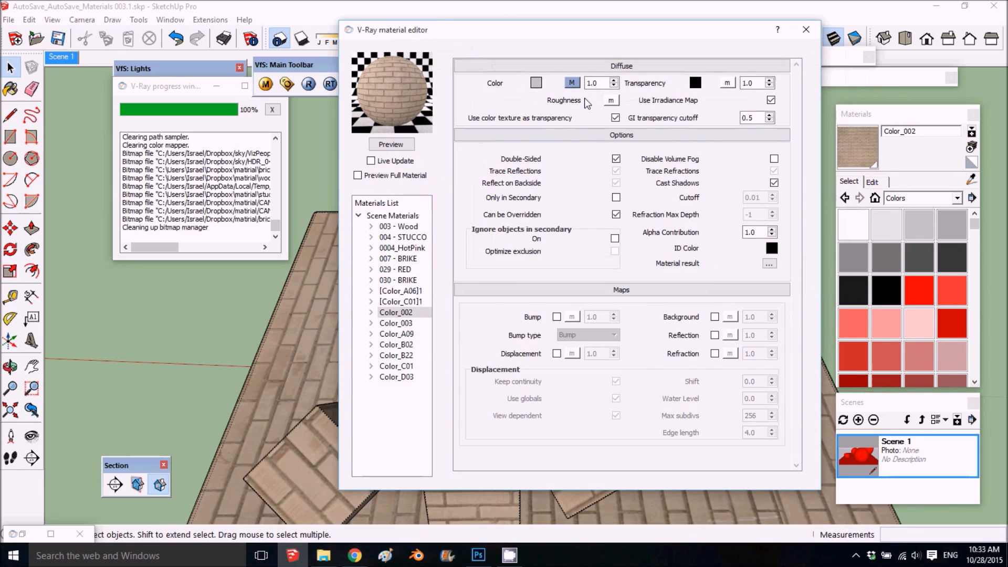
left_click(570, 82)
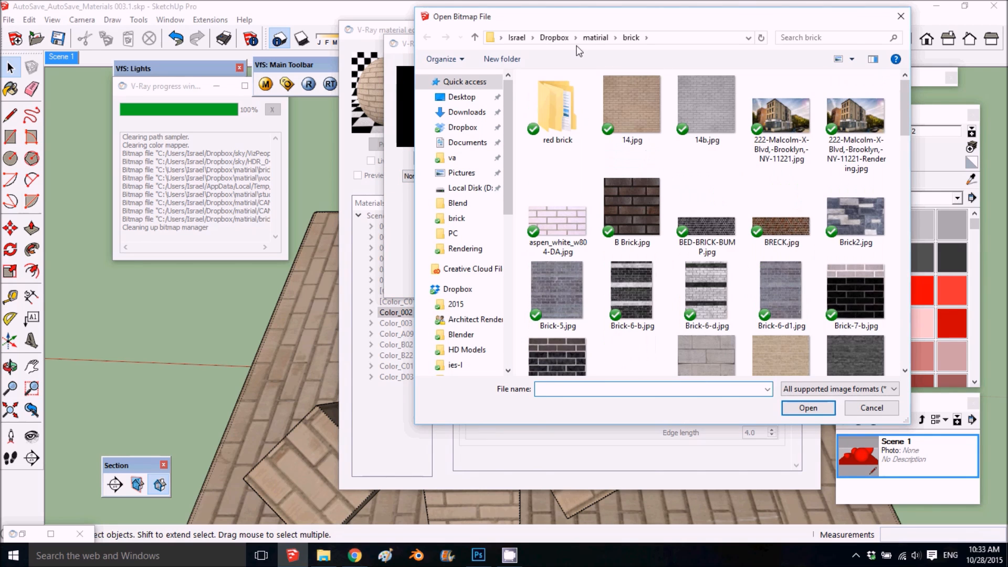
left_click(595, 37)
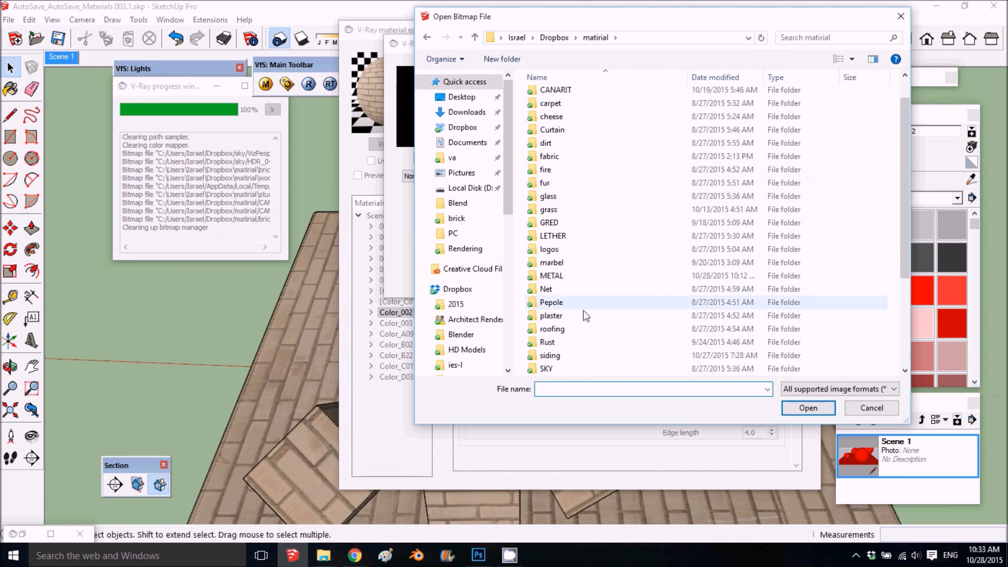
double_click(550, 275)
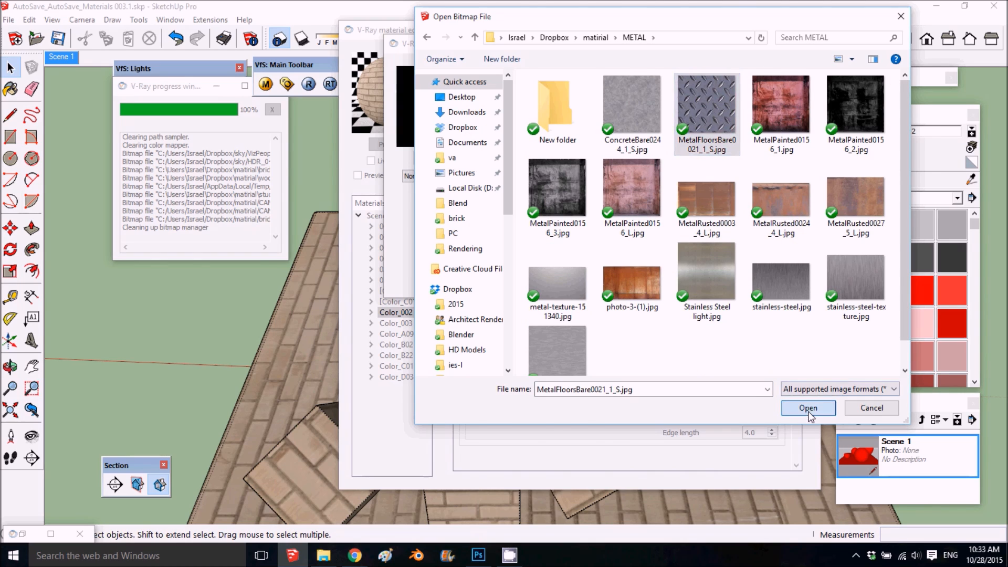
left_click(808, 408)
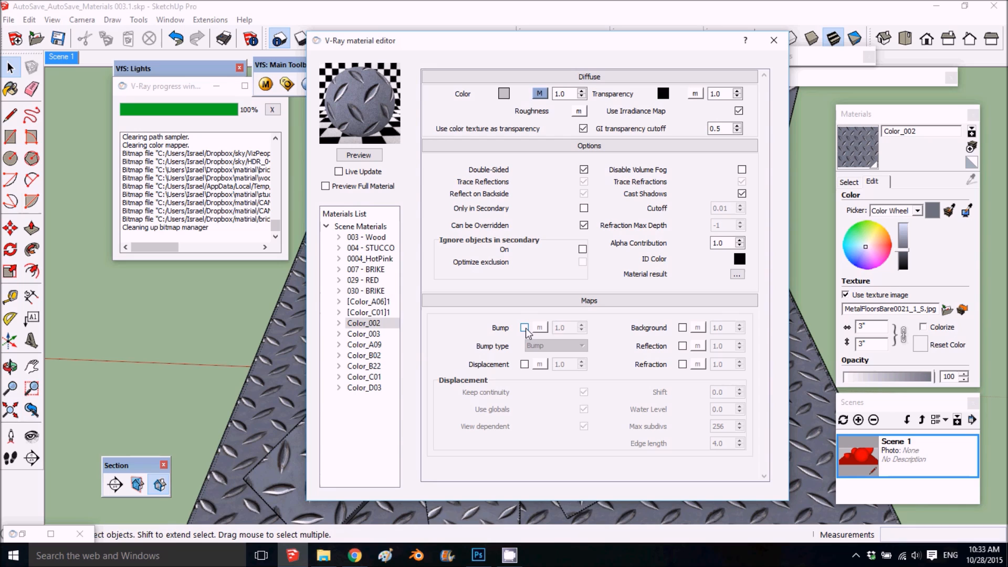
Step: Enable bump using a TexBlend whose Texture A bitmap is MetalFloorsBare0021_1_S.jpg
left_click(524, 327)
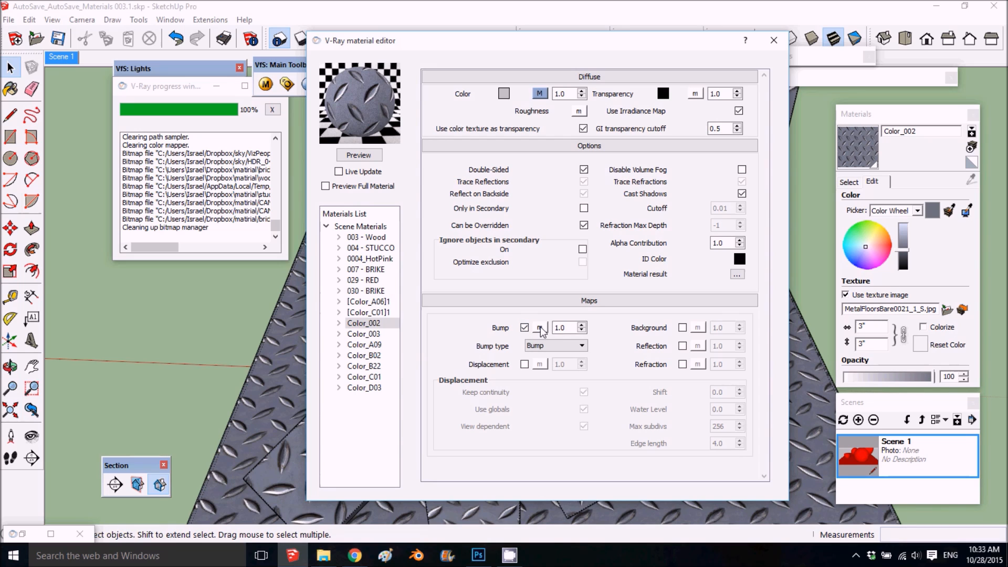
left_click(538, 327)
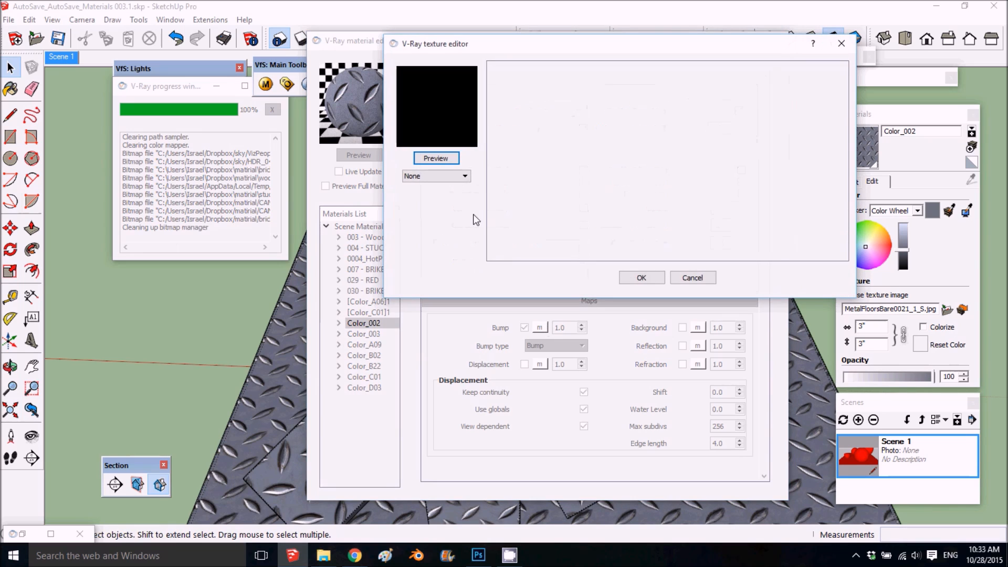
left_click(435, 176)
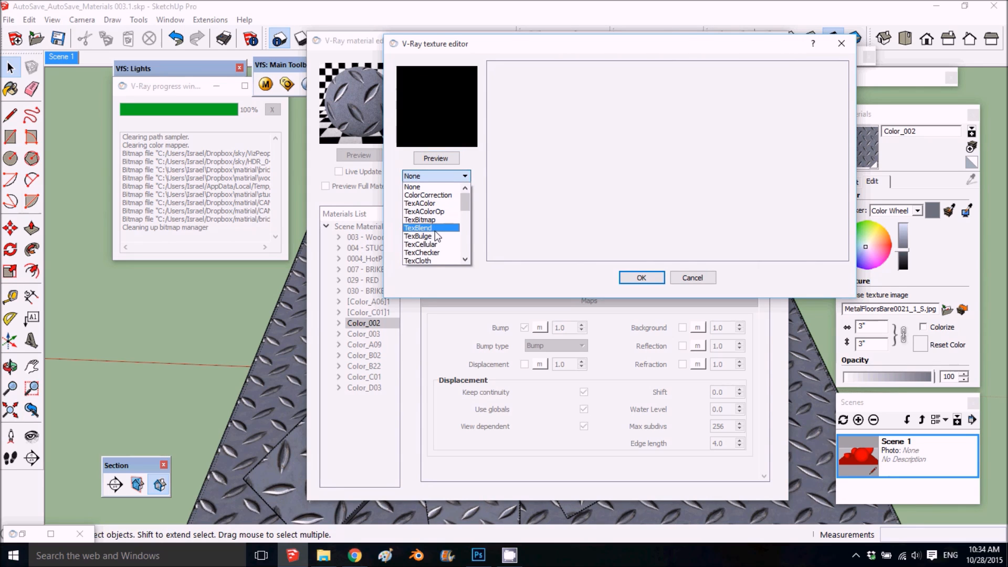
mouse_move(427, 203)
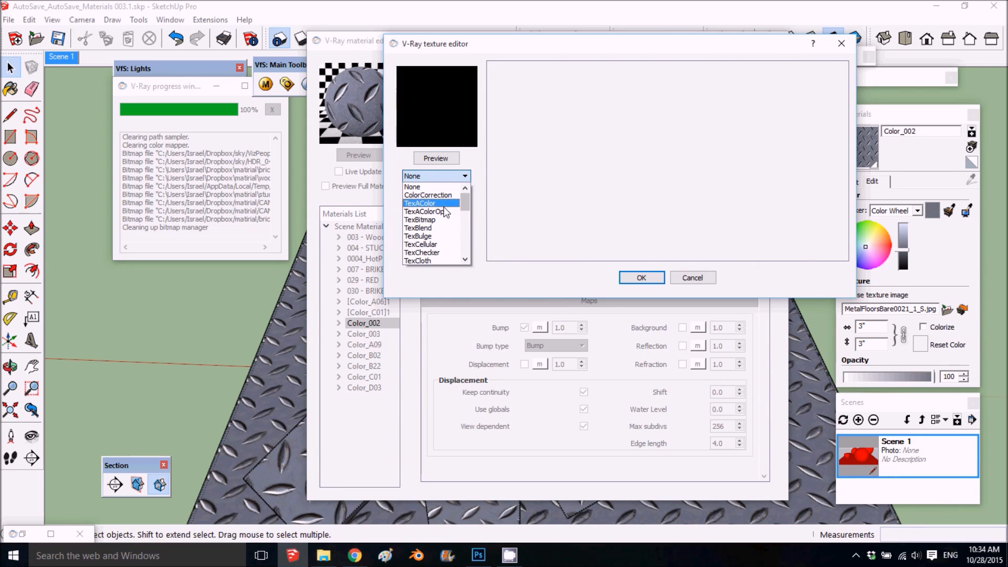
left_click(417, 227)
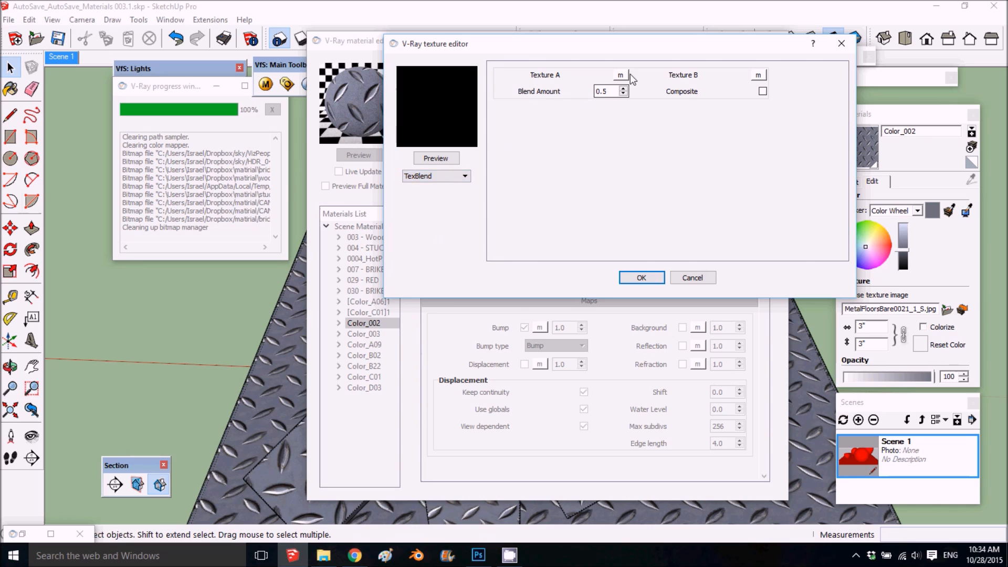
left_click(436, 175)
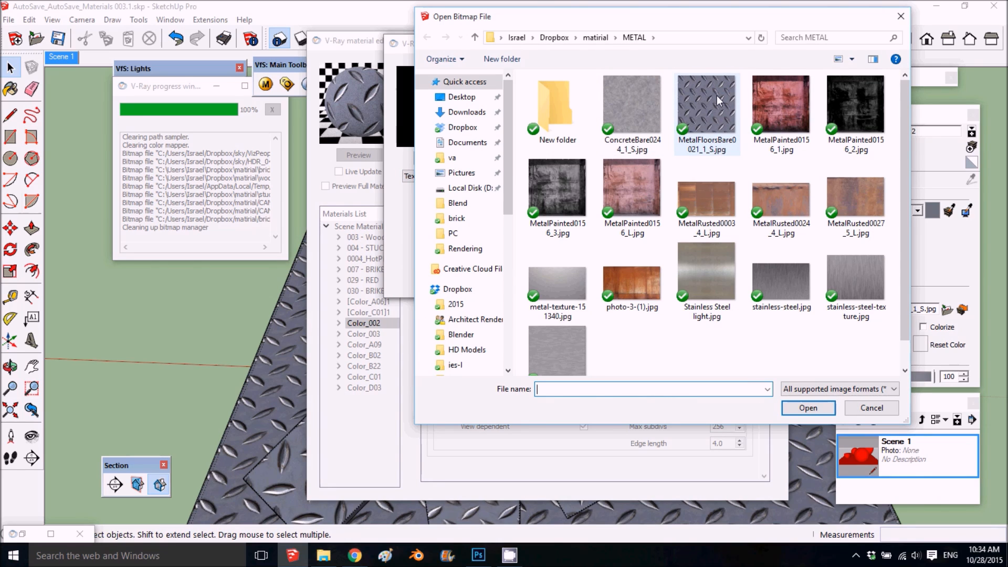
mouse_move(702, 95)
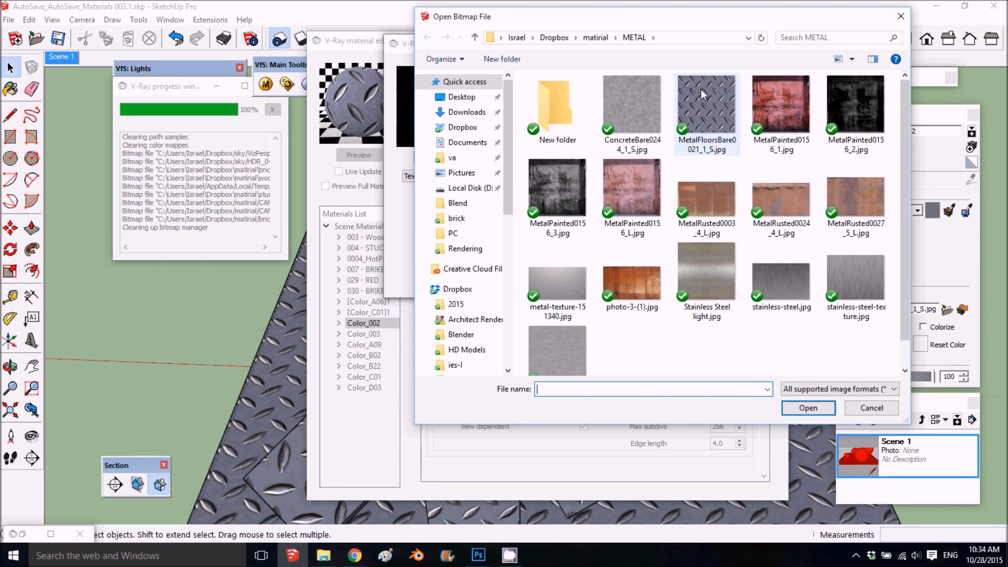
mouse_move(705, 106)
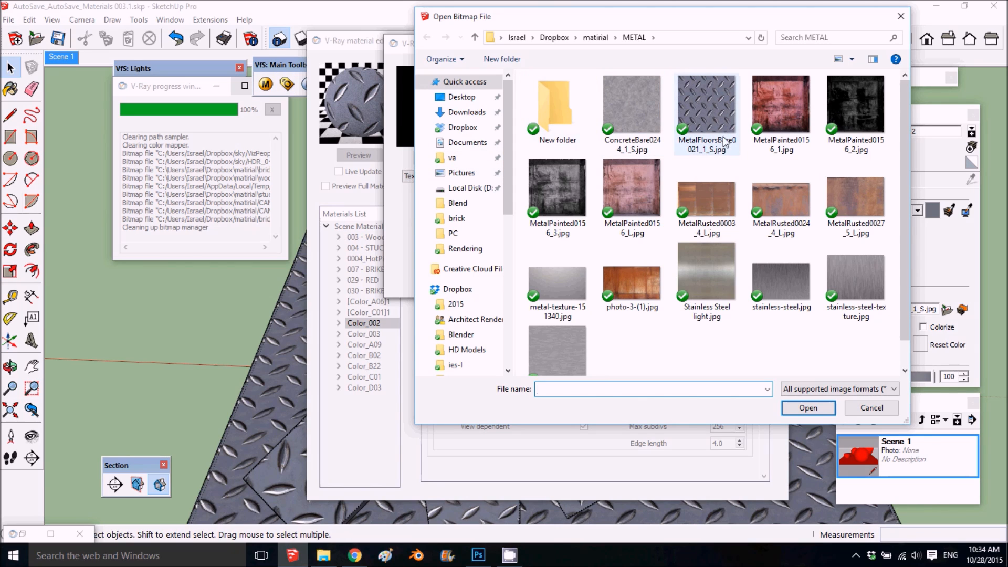
mouse_move(713, 109)
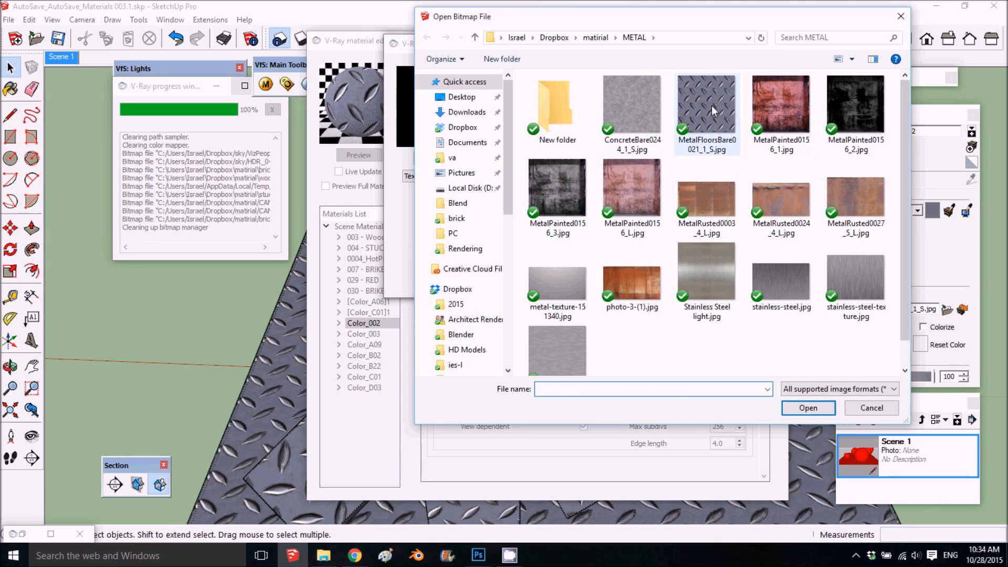
left_click(707, 106)
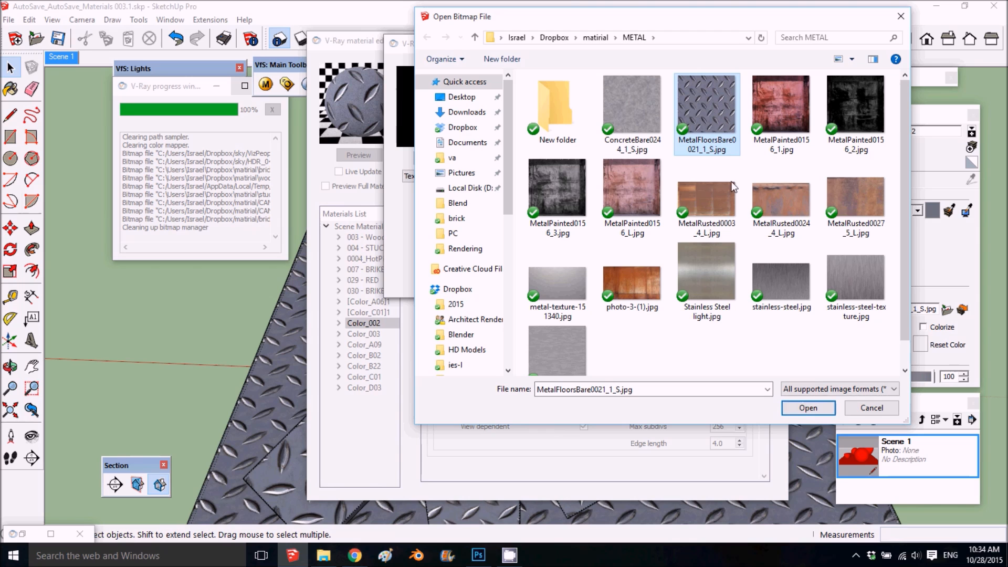
left_click(808, 407)
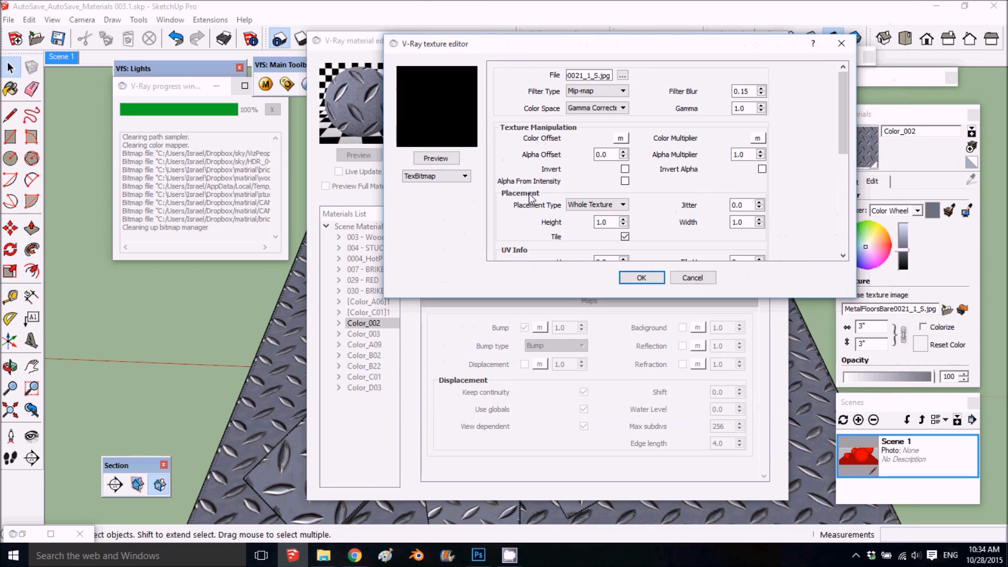
Step: Set the blend's Texture B to the ConcreteBare0244_1_S.jpg bitmap
left_click(436, 175)
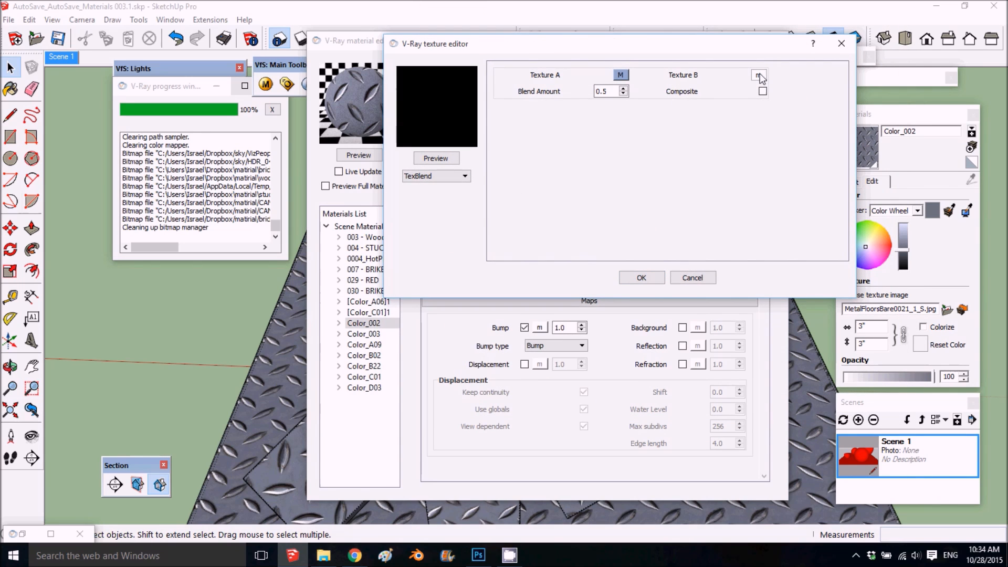
left_click(435, 175)
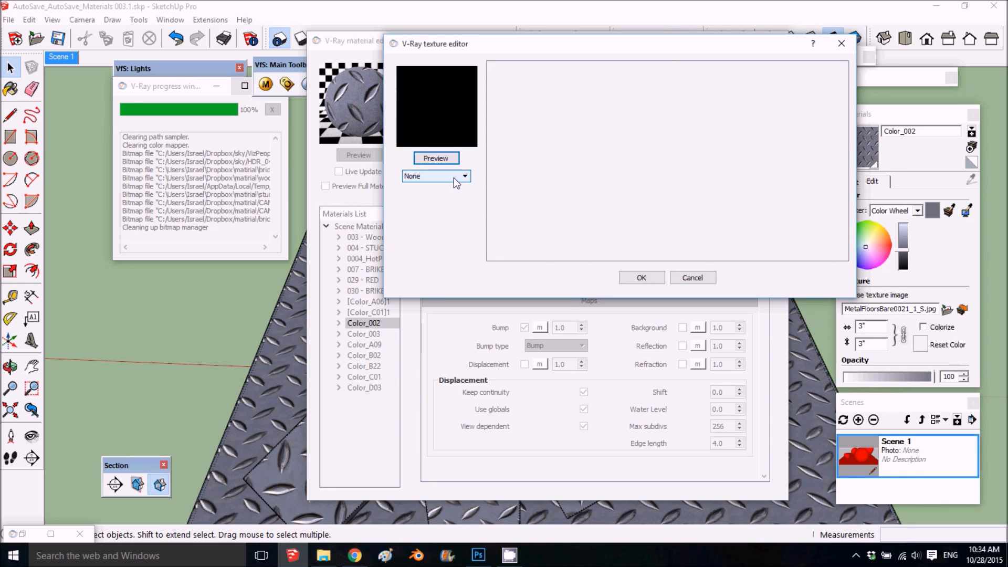
left_click(436, 176)
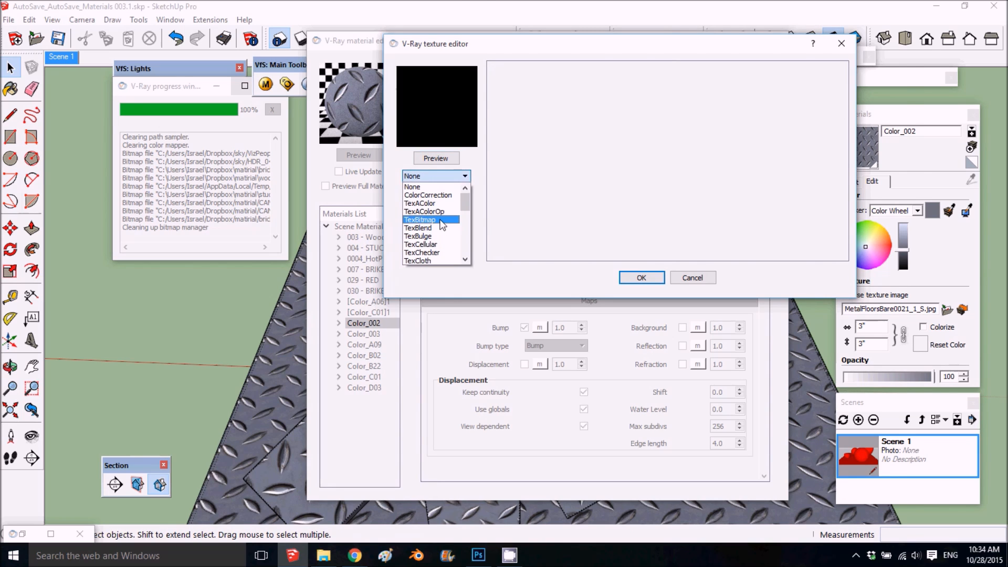
left_click(419, 219)
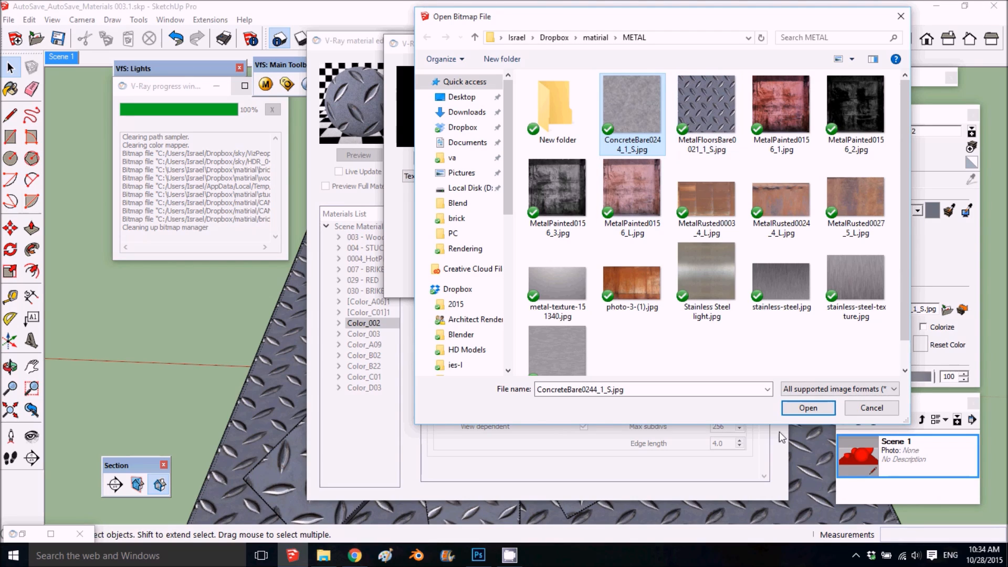
left_click(807, 407)
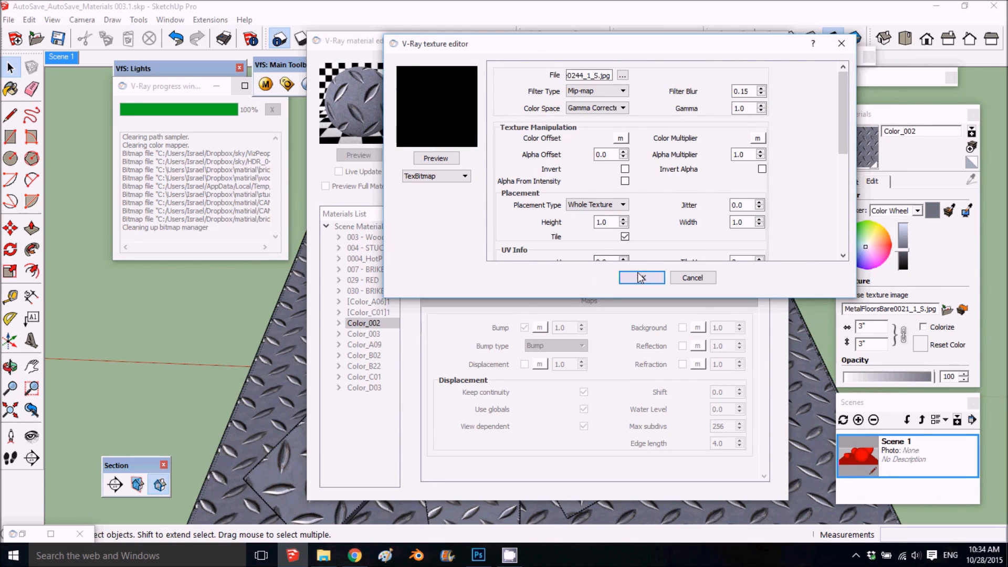
left_click(464, 176)
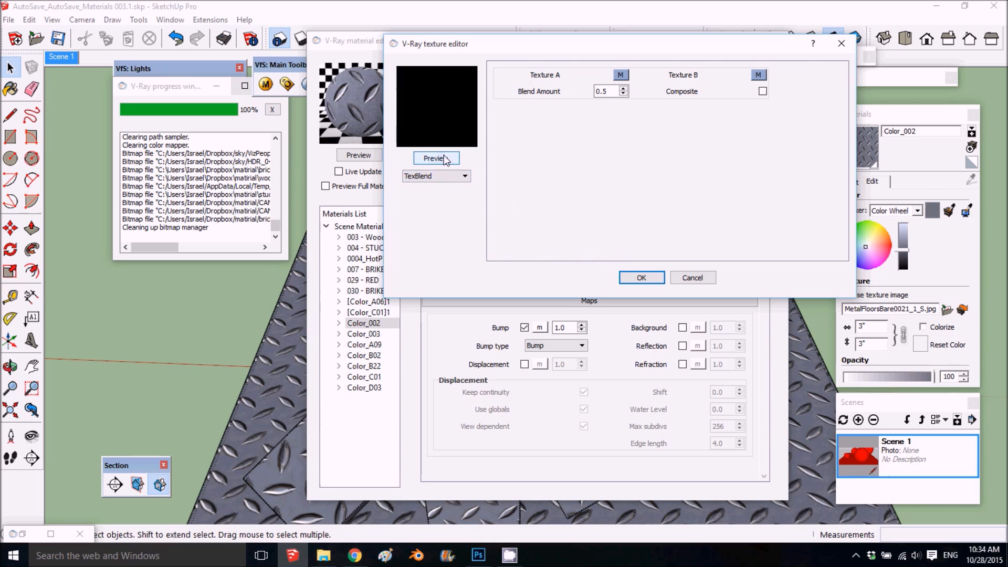
Step: Preview the blend, set Blend Amount to 0.25, and apply it as the bump map
left_click(436, 158)
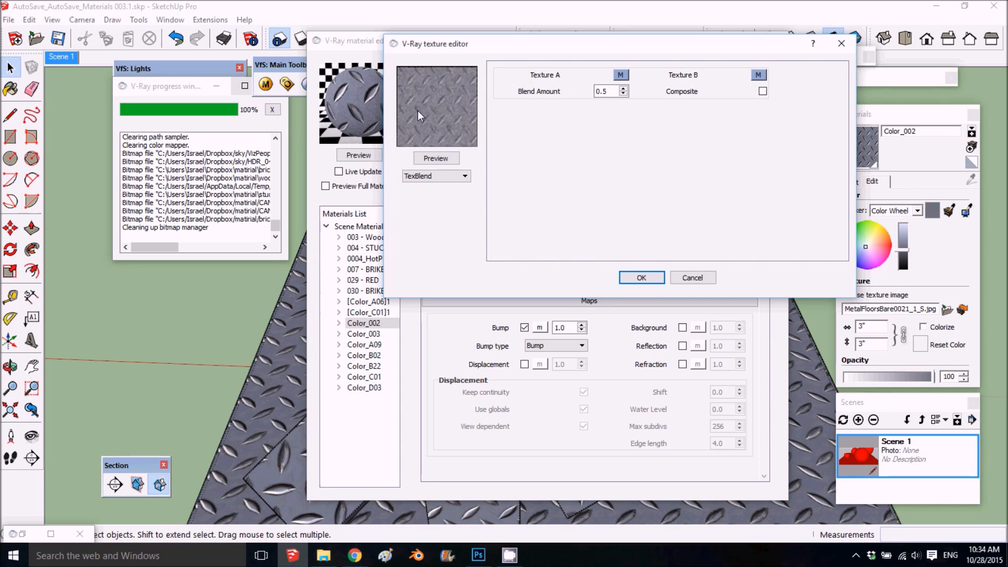
left_click(606, 91)
type("0.25")
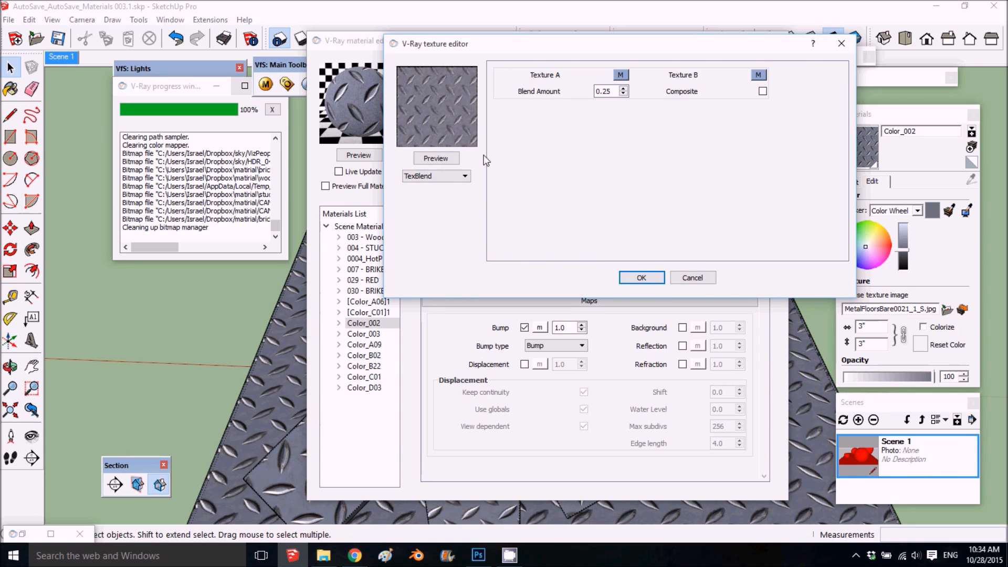
left_click(639, 277)
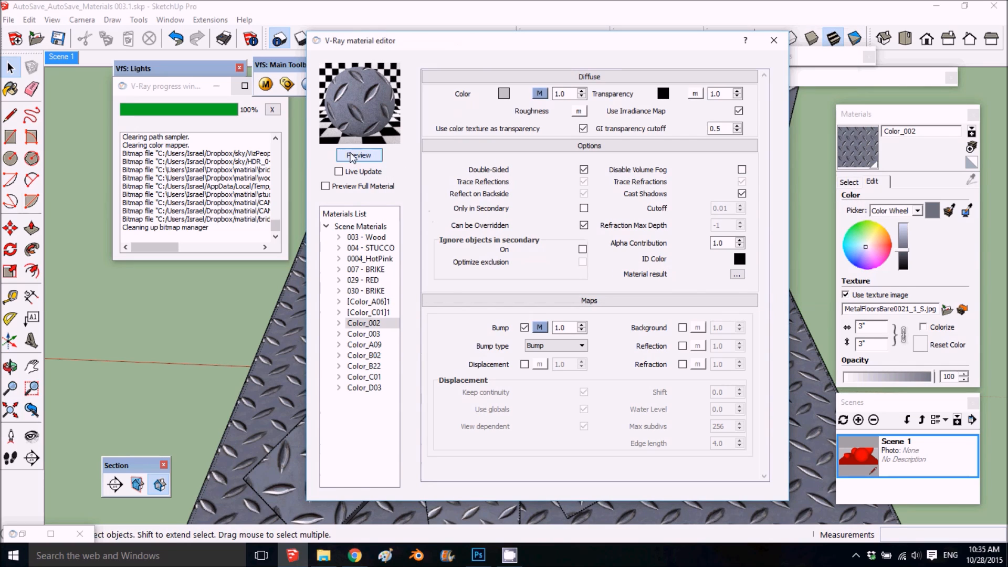
Step: Refresh the material preview sphere and add a Reflection layer to Color_002
left_click(358, 155)
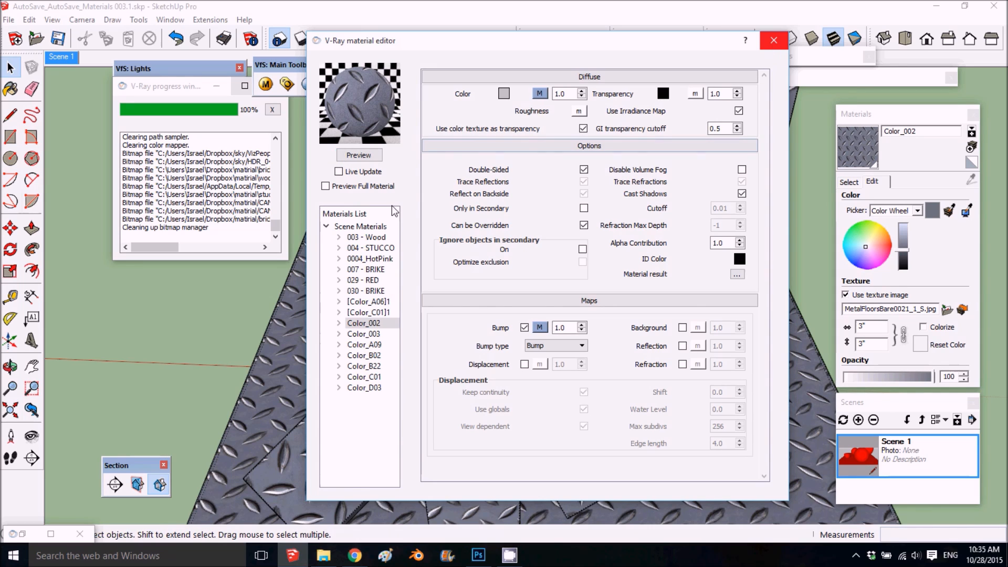
right_click(363, 323)
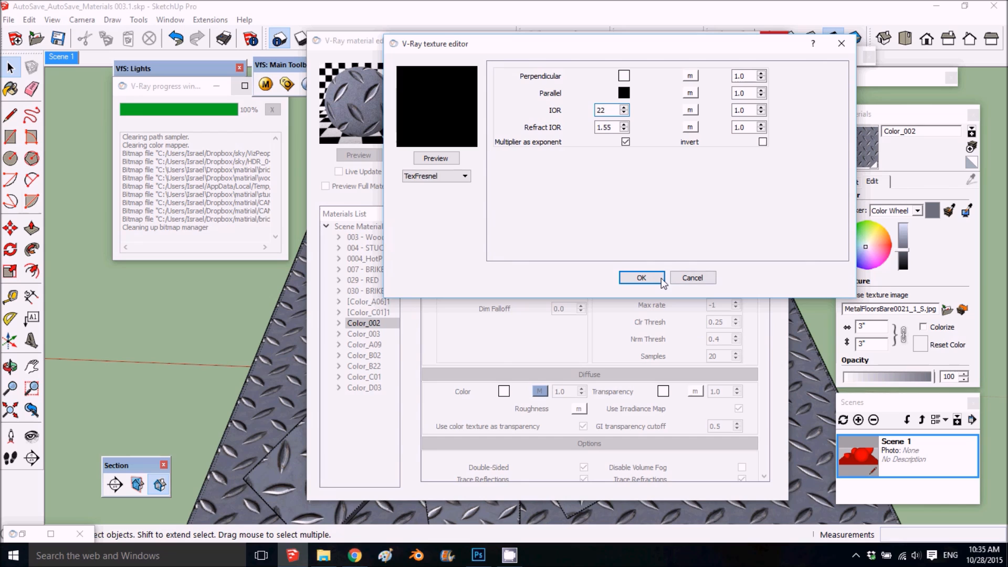
Step: Apply the Fresnel reflection with 0.65 glossiness and 25 subdivisions
left_click(640, 277)
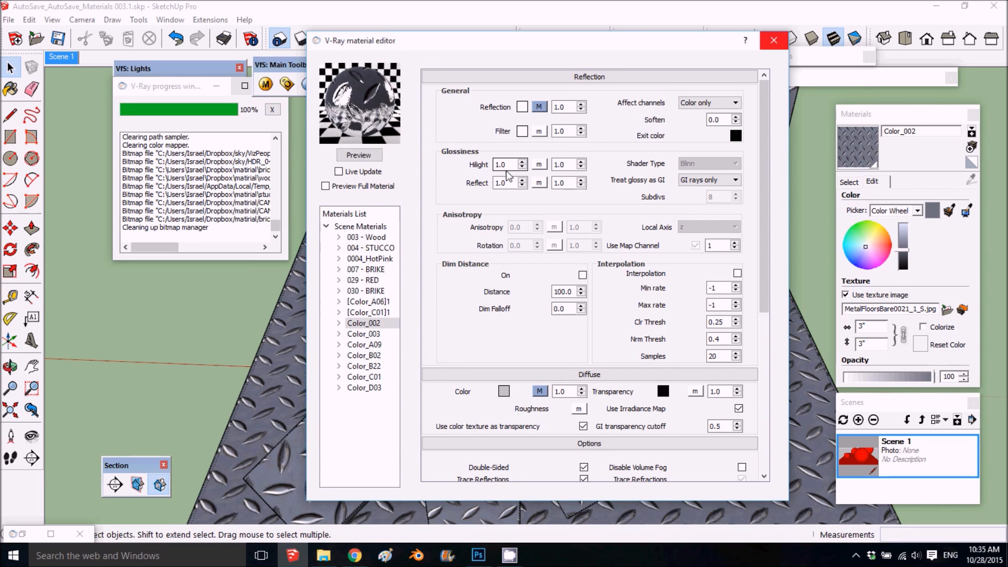
left_click(506, 165)
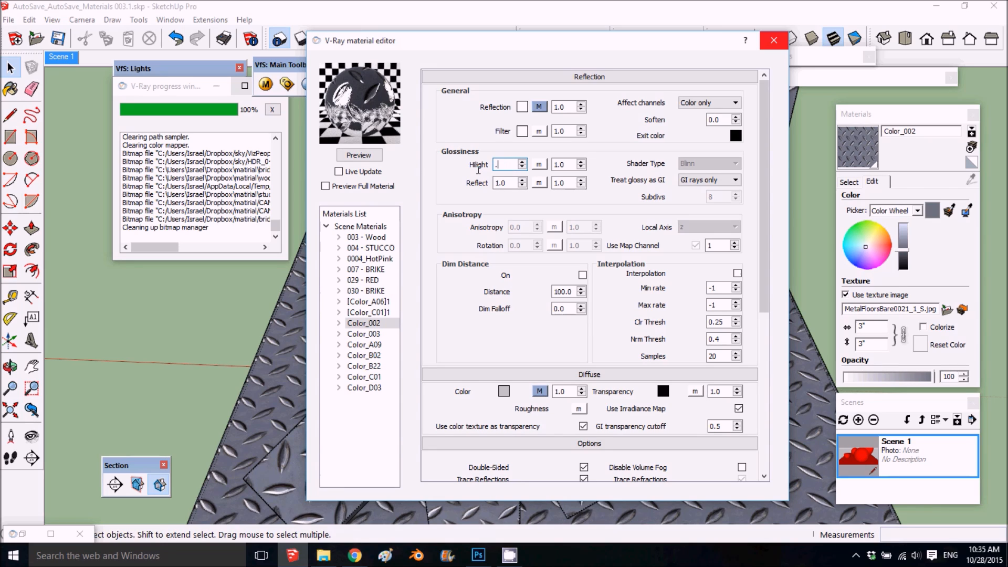
type("65")
left_click(504, 183)
type(".65")
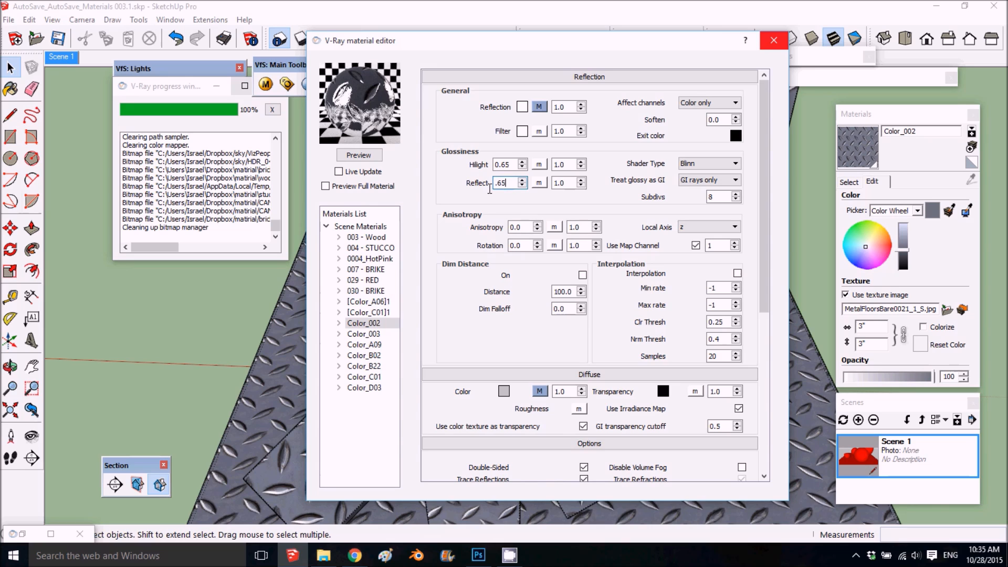
left_click(711, 196)
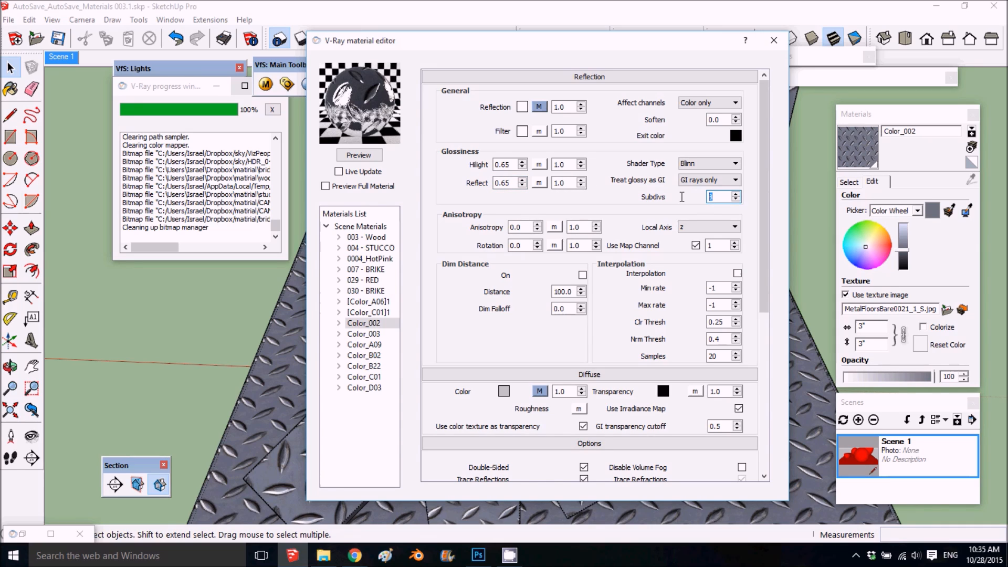
type("25")
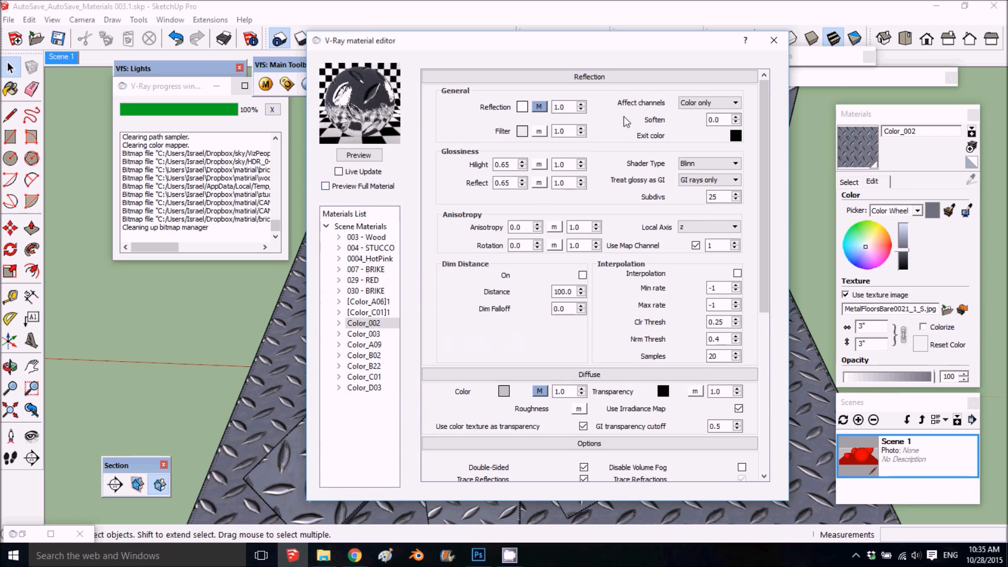
mouse_move(435, 141)
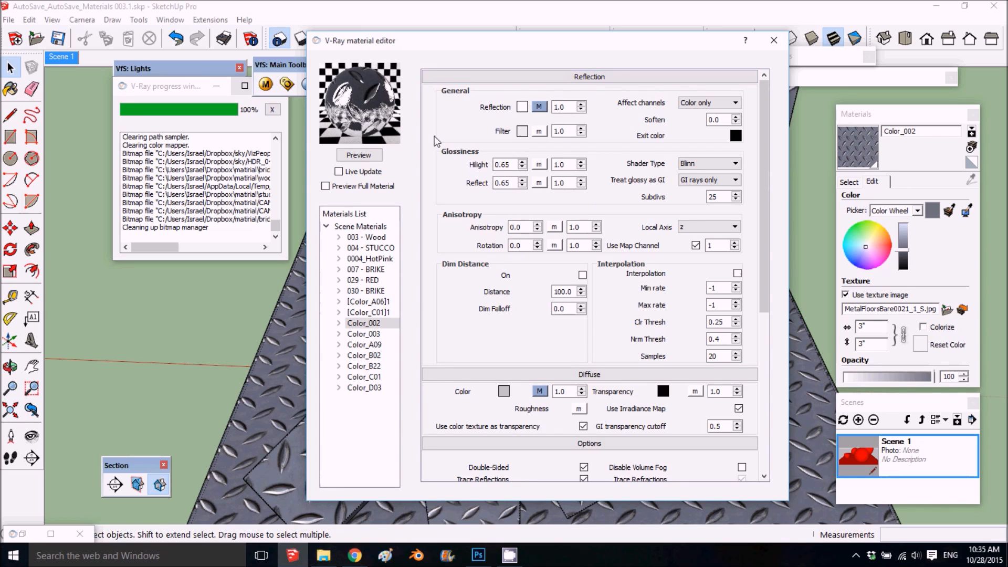
Step: Render a preview of the glossy diamond-plate material and review the result
left_click(359, 154)
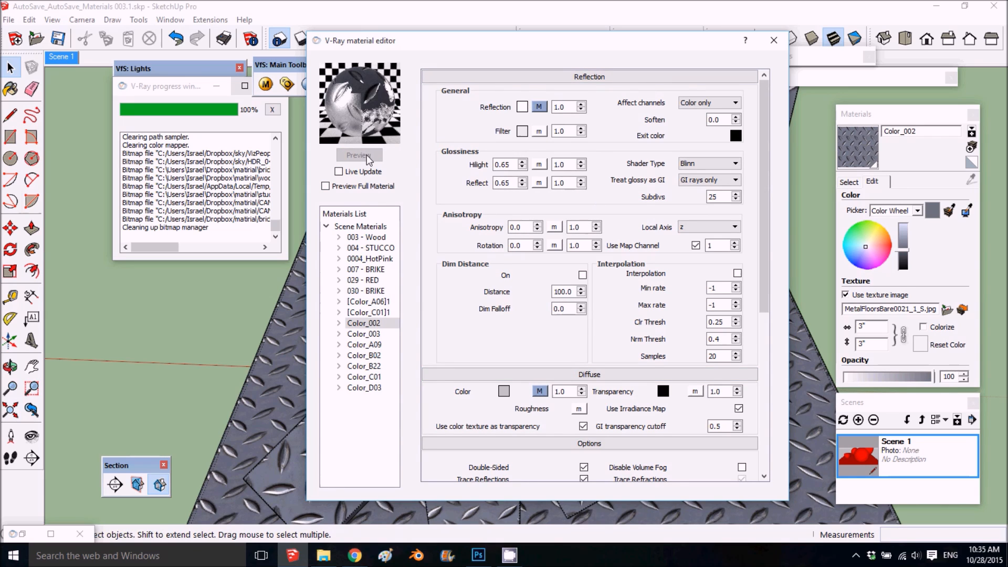
left_click(358, 155)
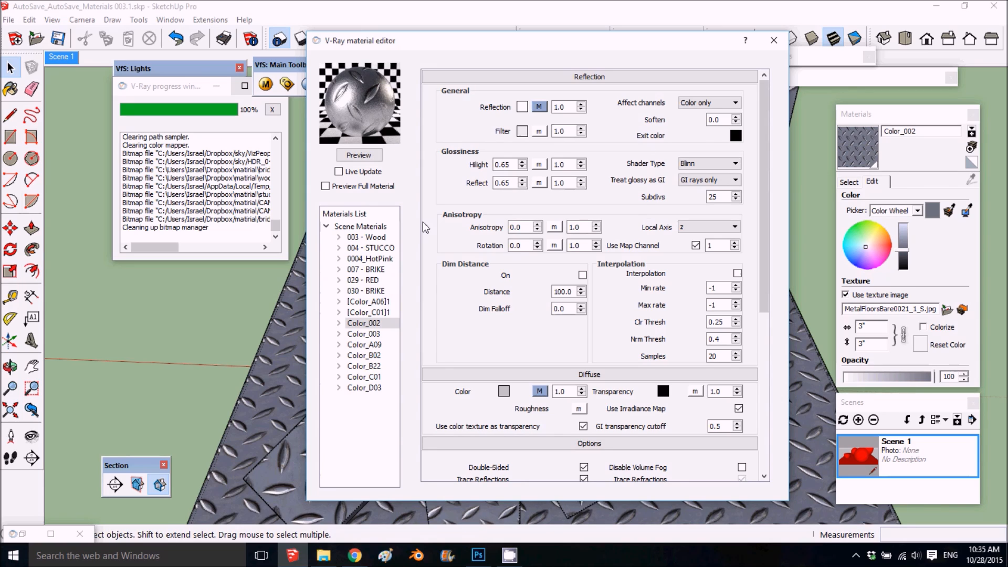
mouse_move(549, 208)
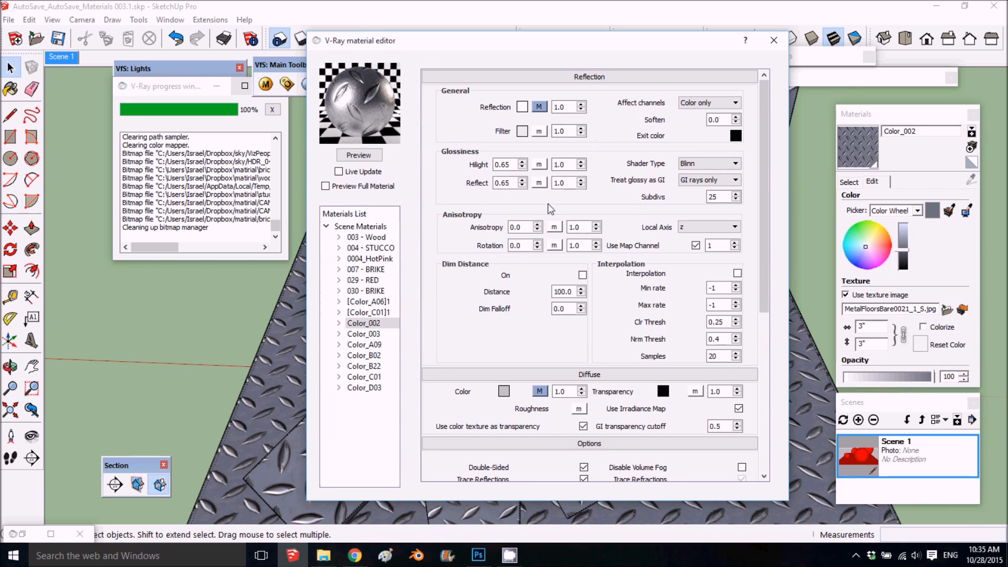
mouse_move(473, 197)
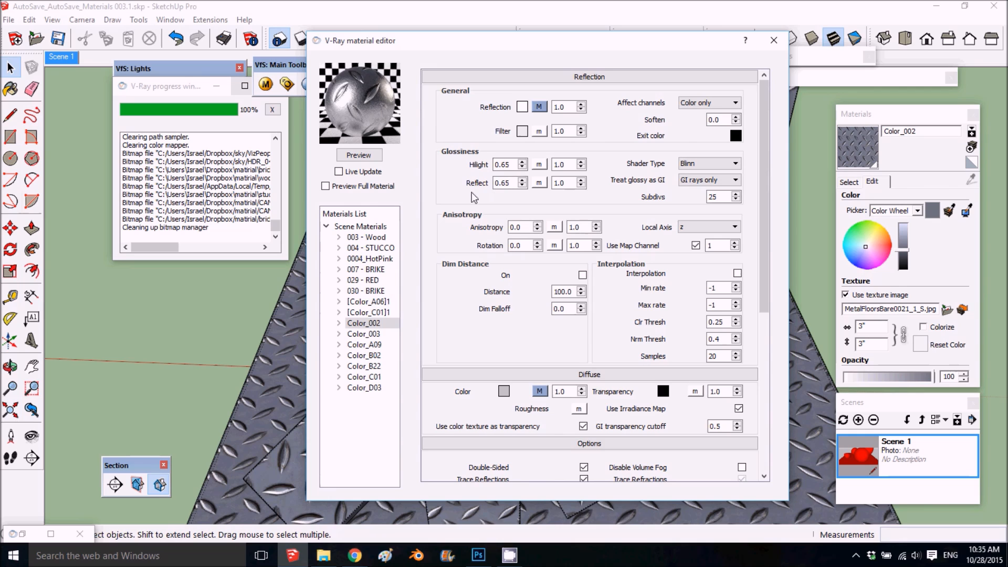
scroll("down", 3)
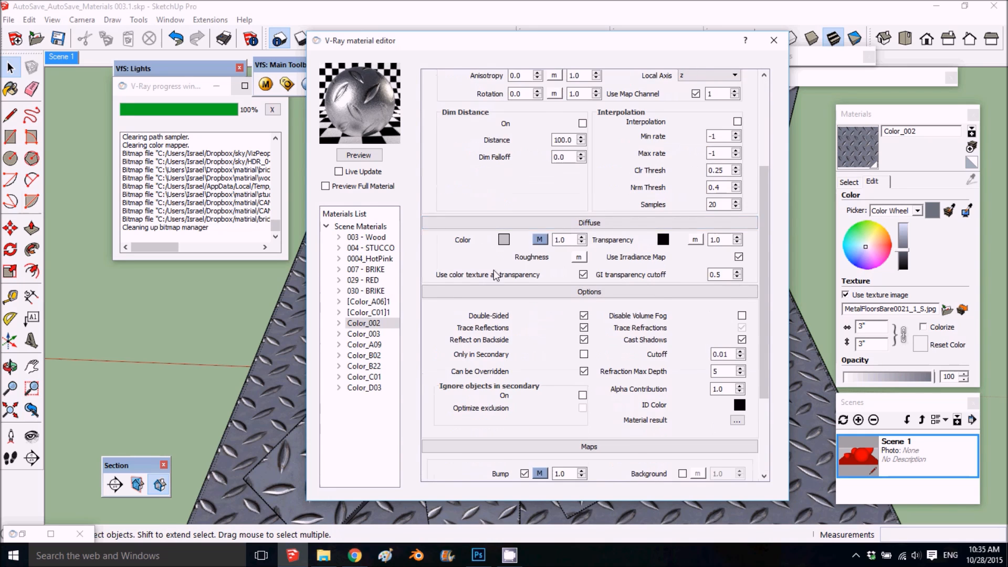
scroll("down", 3)
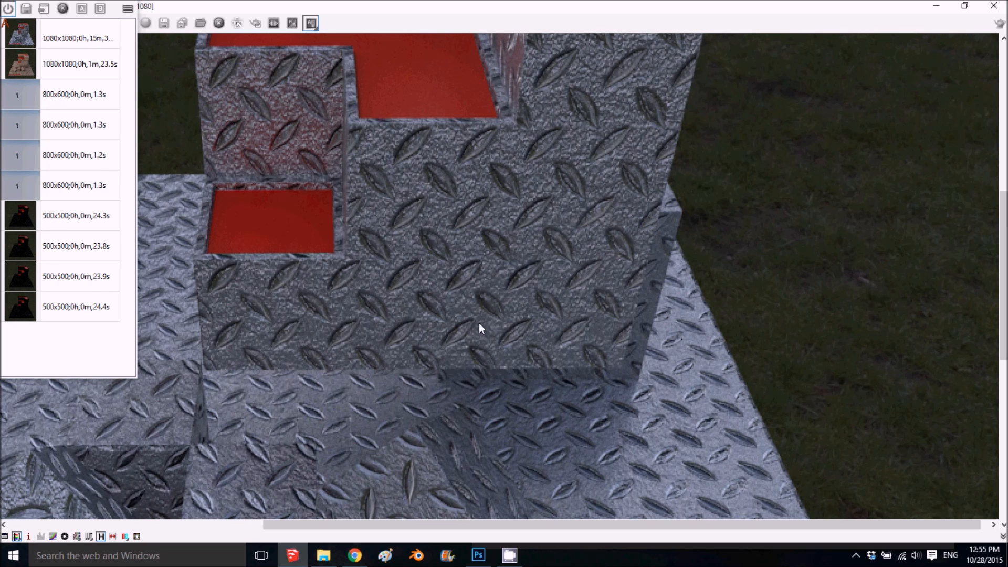
mouse_move(821, 314)
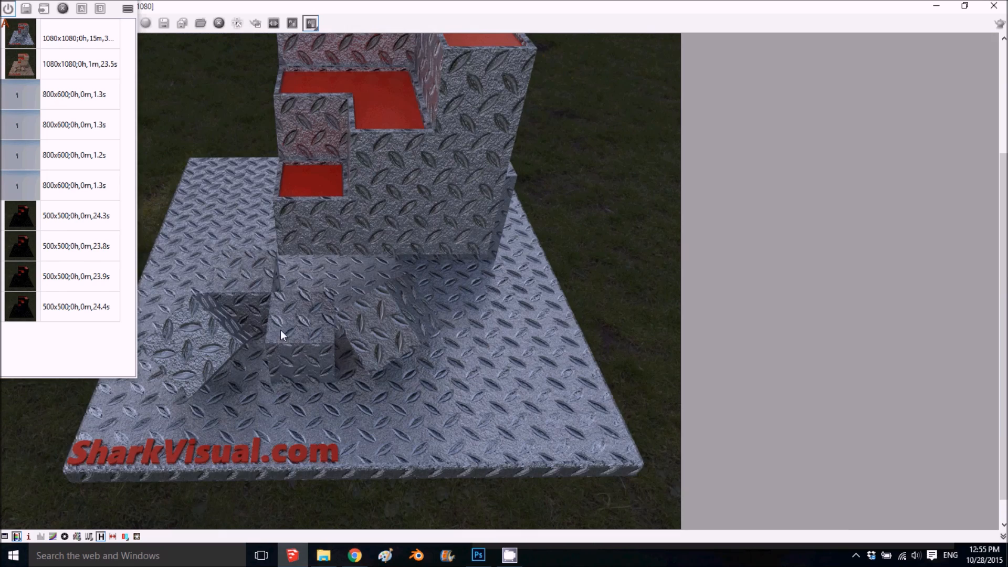
mouse_move(321, 174)
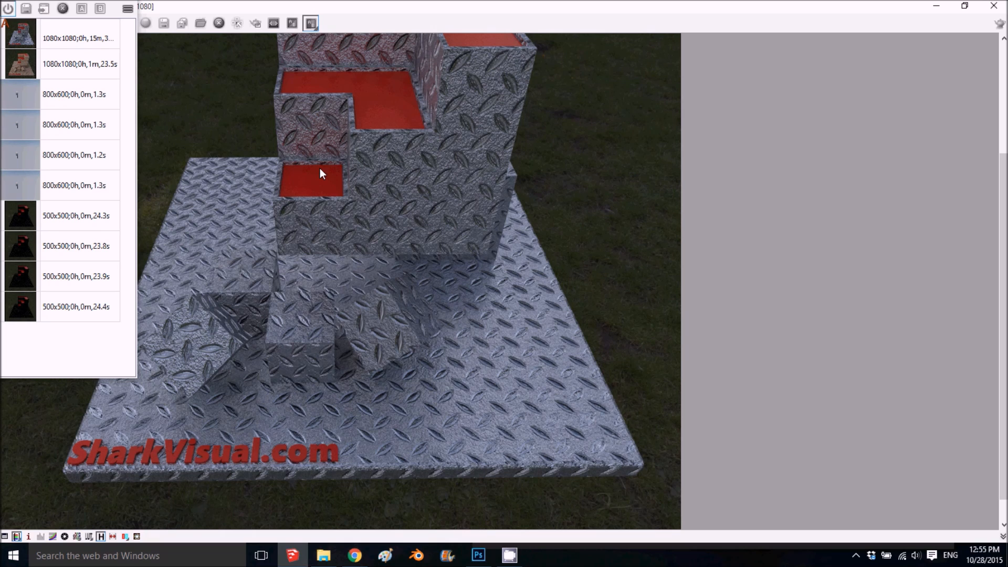
mouse_move(330, 146)
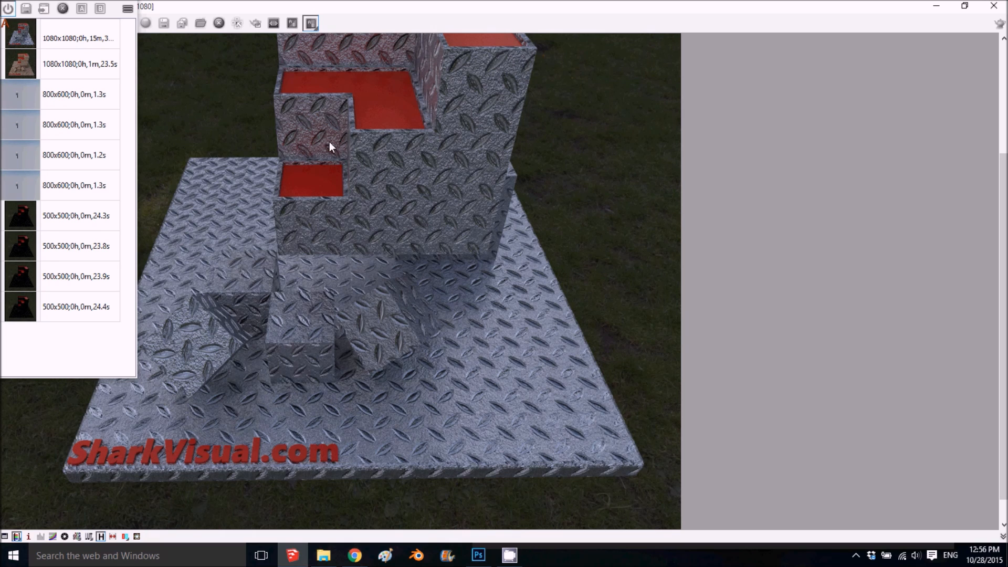
mouse_move(895, 5)
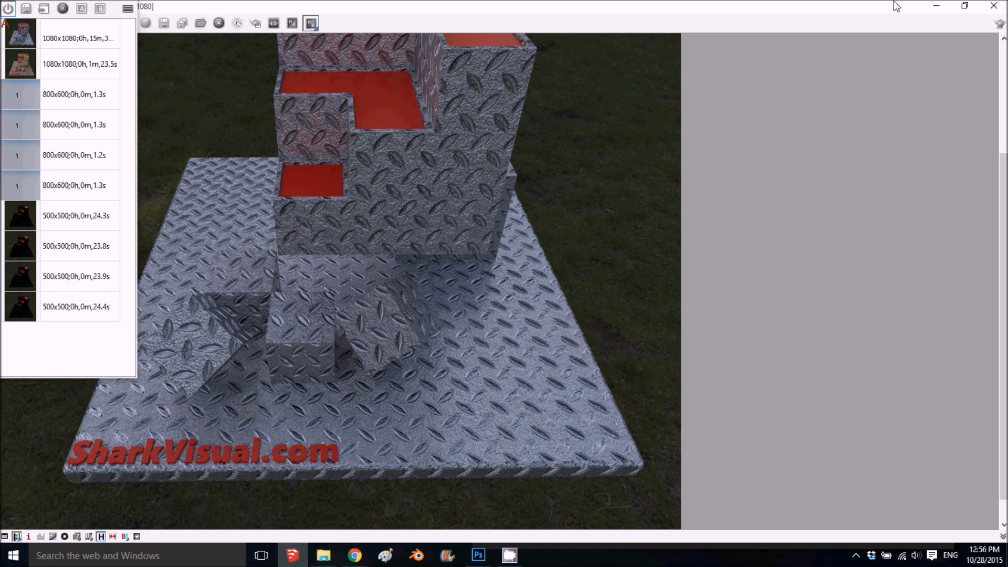
mouse_move(177, 18)
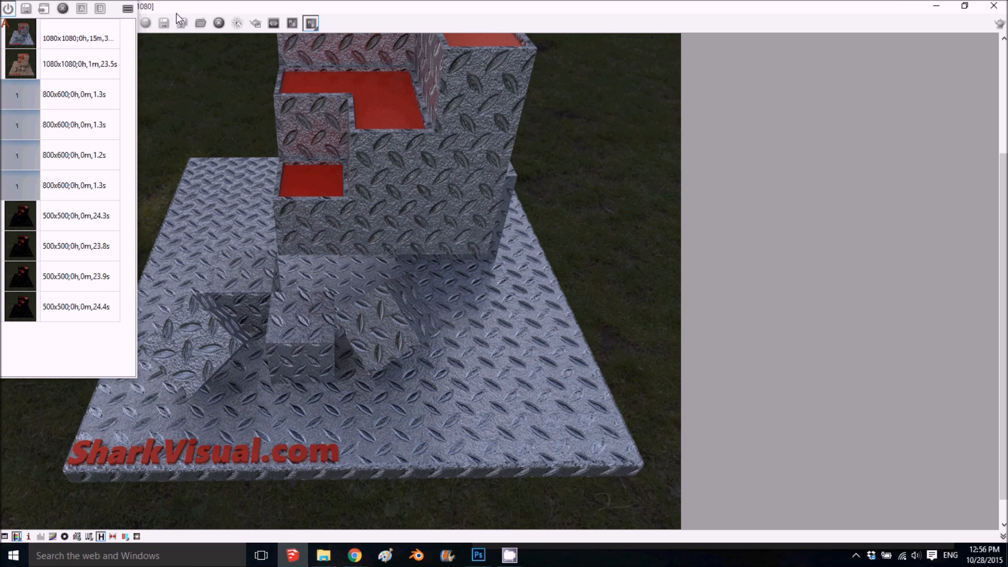
mouse_move(268, 310)
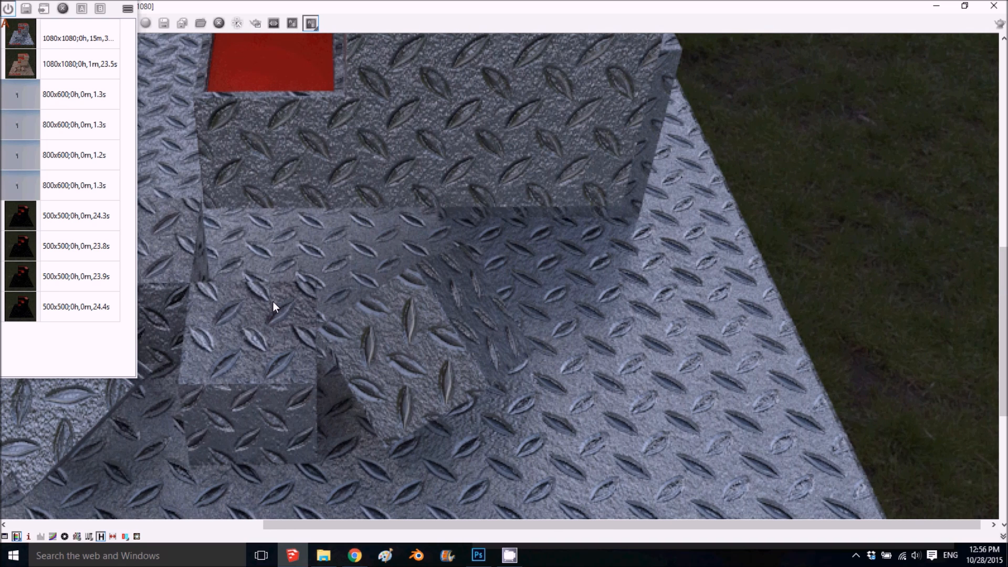
mouse_move(339, 277)
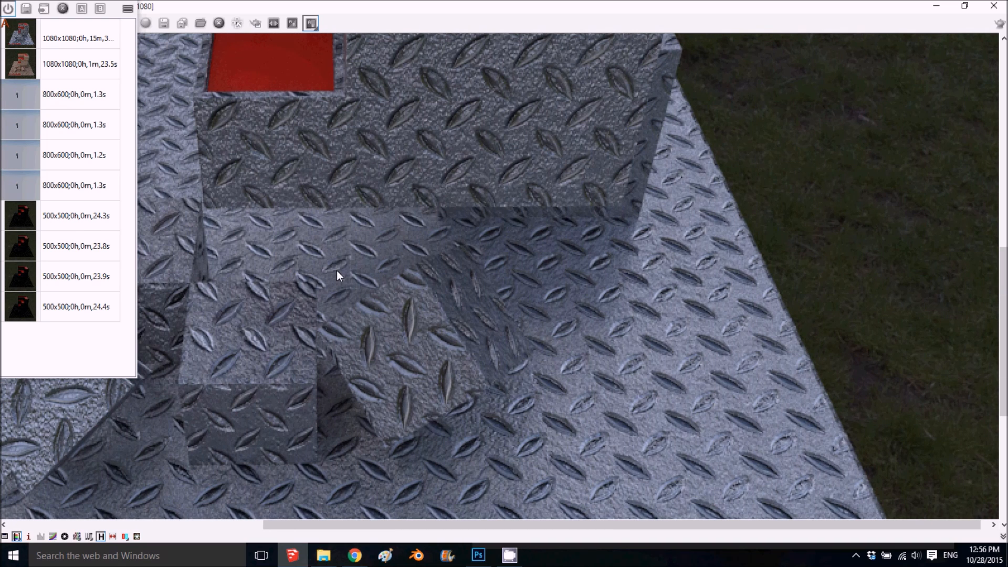